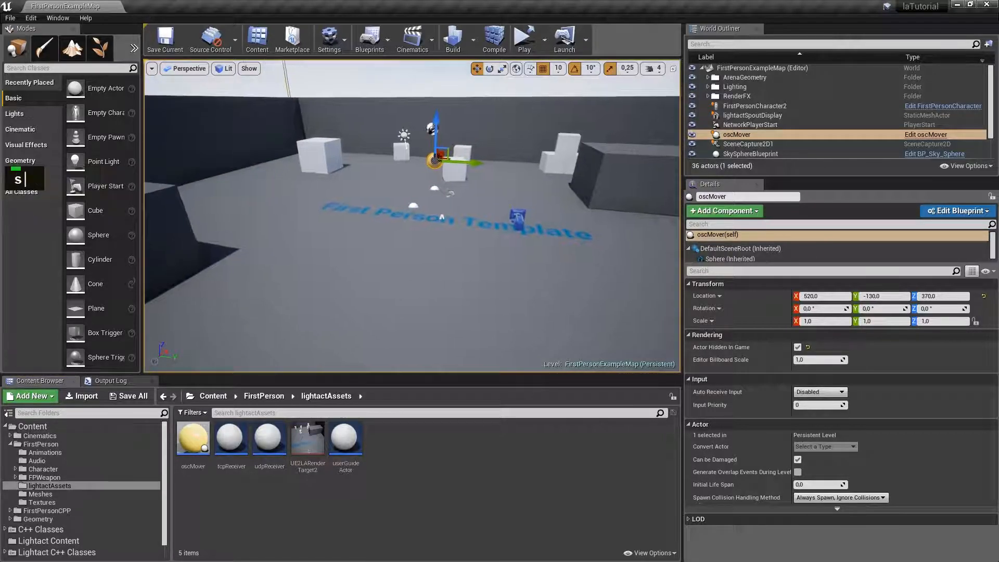
Step: Create a Blueprint Class named artNetReceiver in lightactAssets and open it in the Blueprint Editor
right_click(445, 454)
type("artNetReceiver")
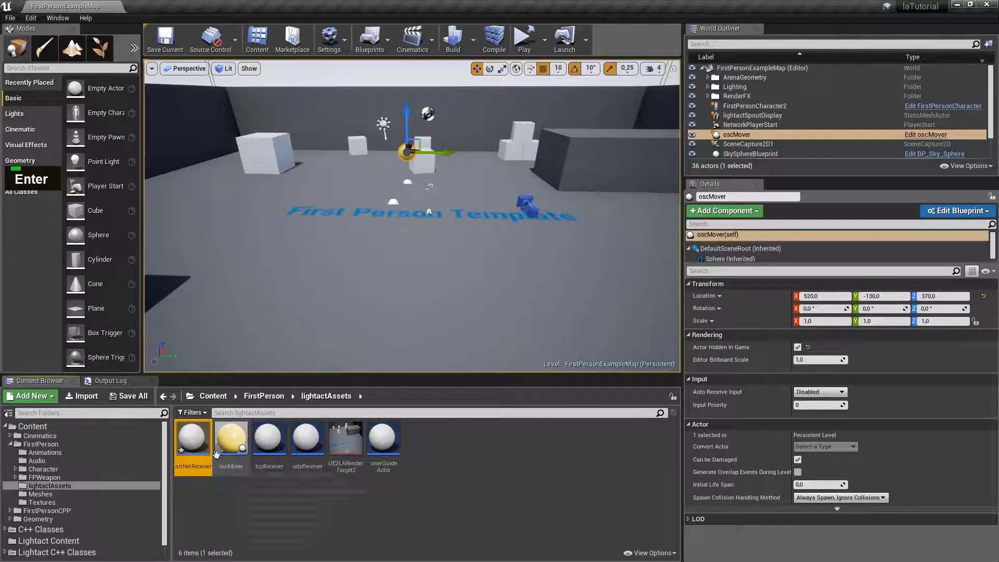
double_click(193, 440)
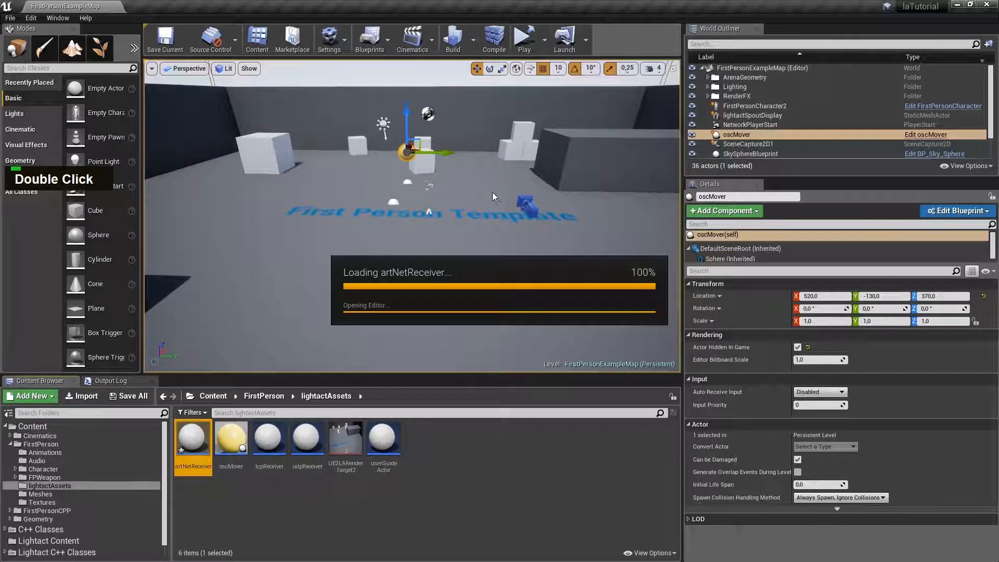
double_click(192, 438)
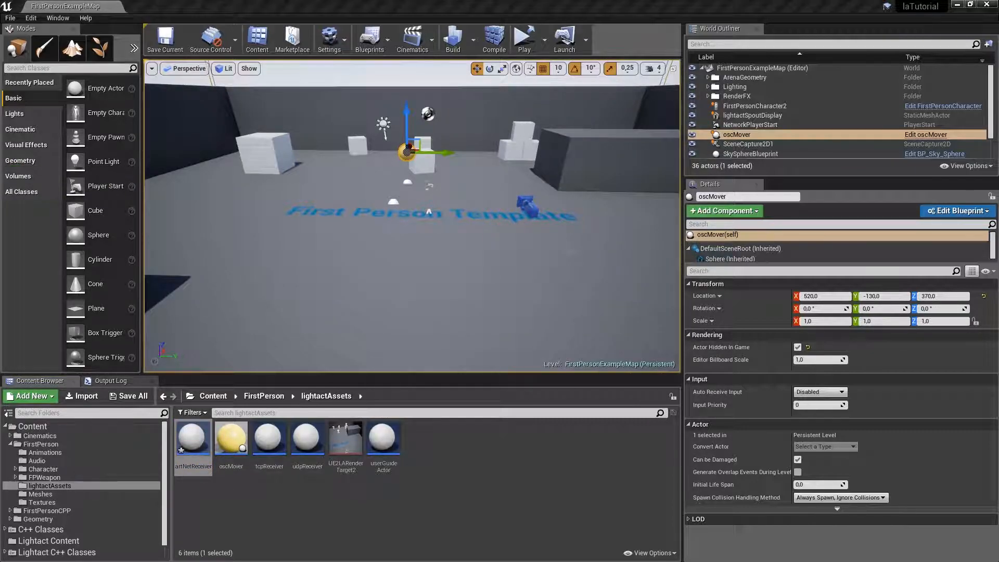
double_click(192, 438)
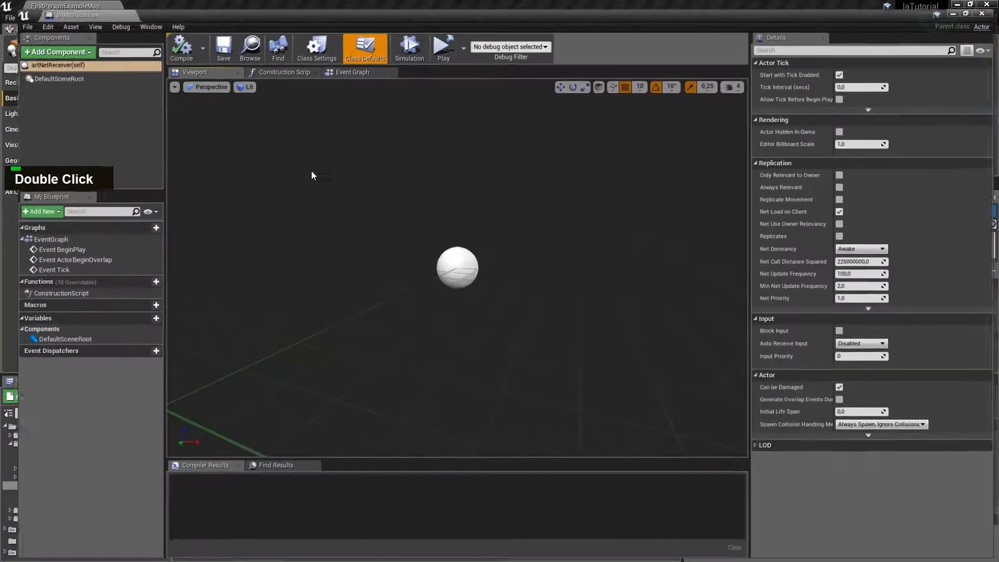
Step: Switch to Lightact, add an Art-Net listener device and view its incoming DMX data on universe 1
key("alt+tab")
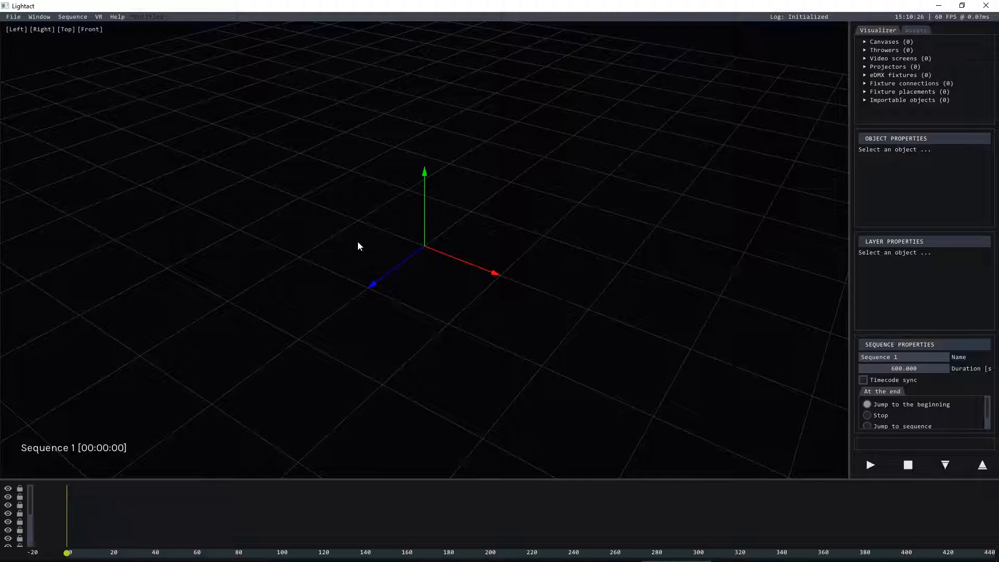
mouse_move(352, 249)
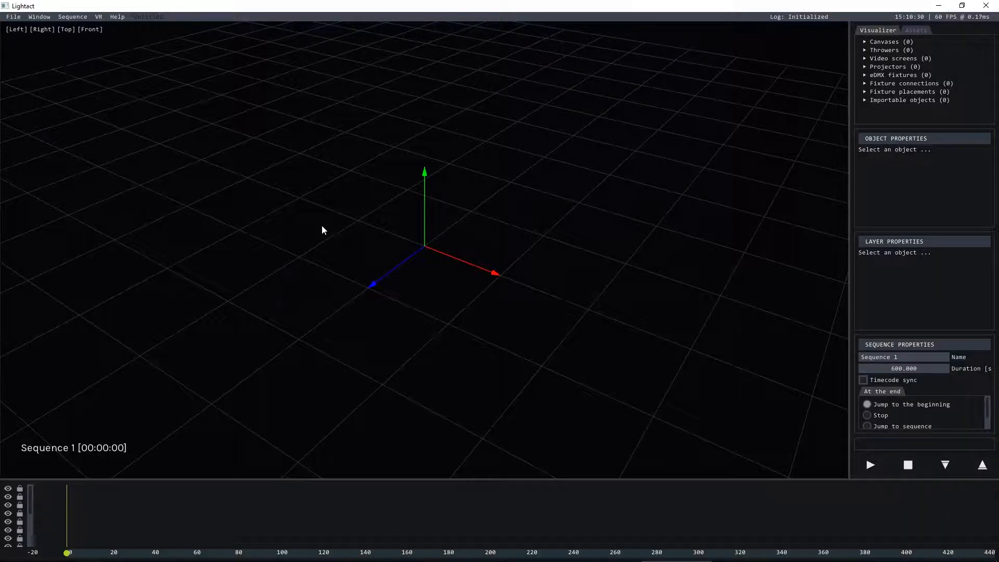
right_click(321, 229)
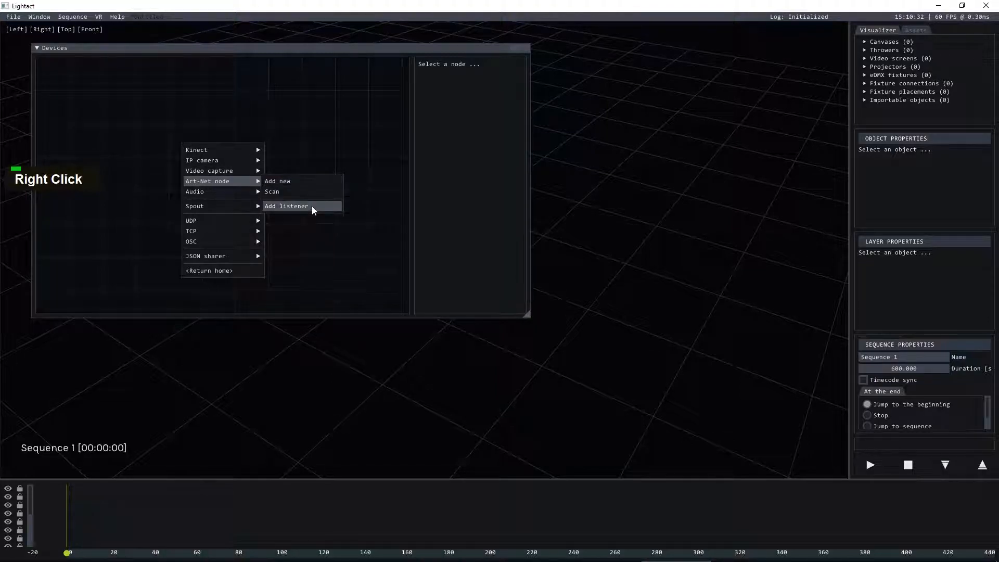
left_click(286, 206)
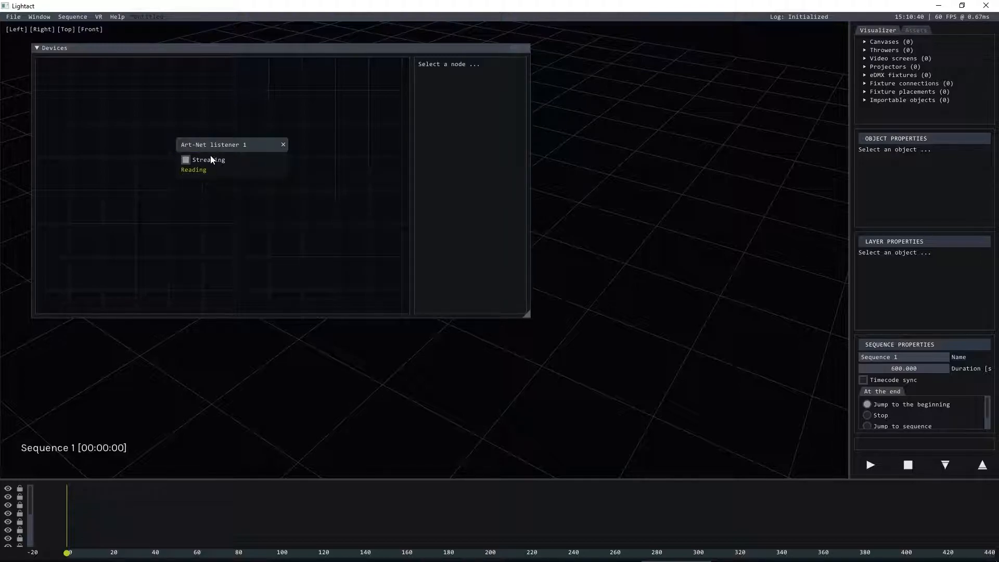
left_click(214, 145)
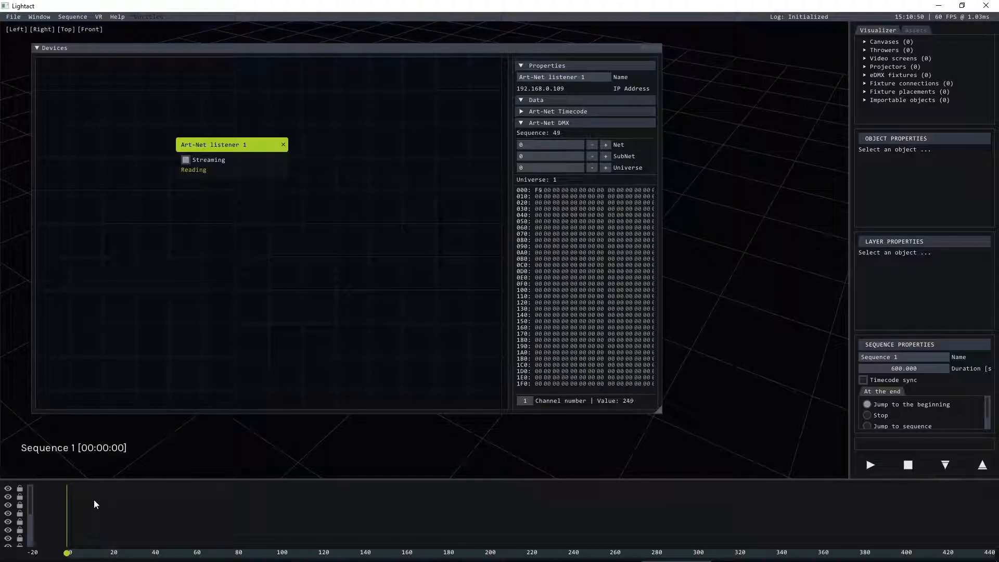
Step: Add a layer with an Art-Net DMX reader feeding its Value into an Integer reader
right_click(95, 505)
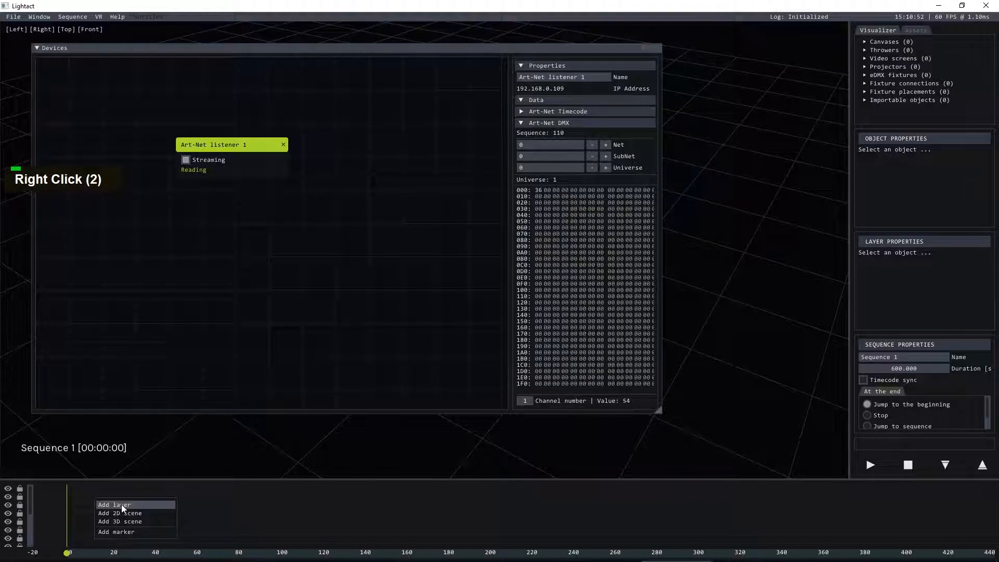
left_click(114, 505)
type("a")
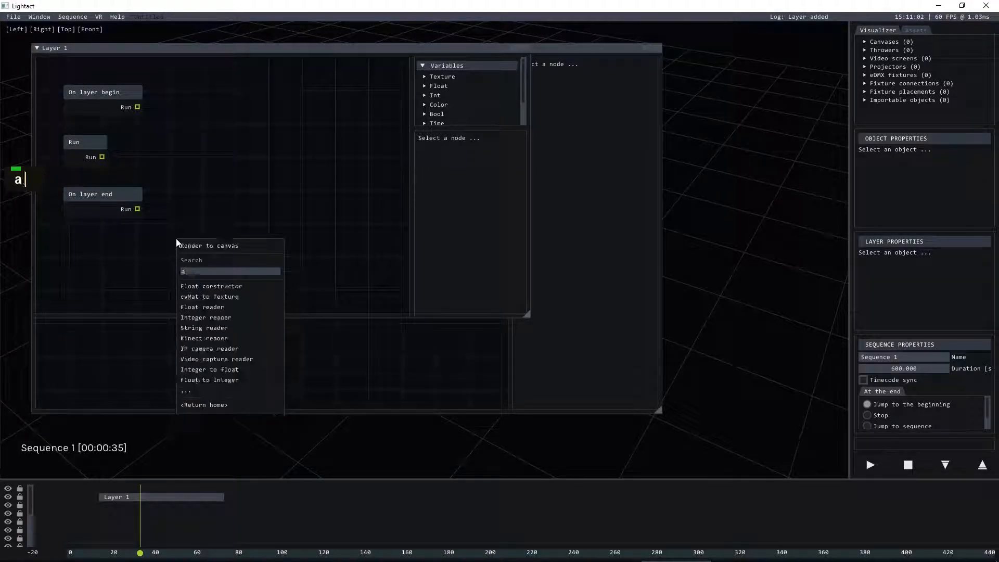
type("rt")
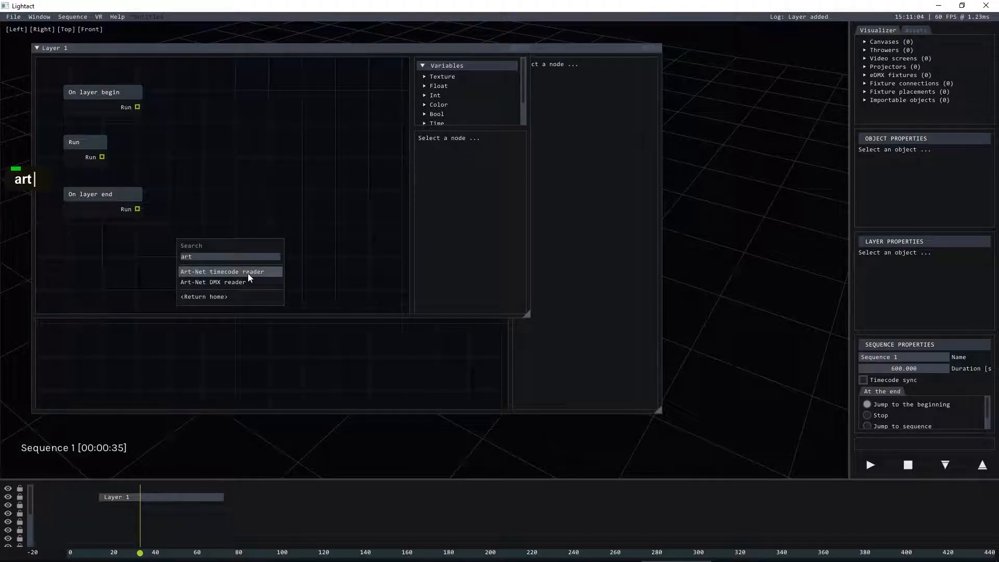
left_click(213, 282)
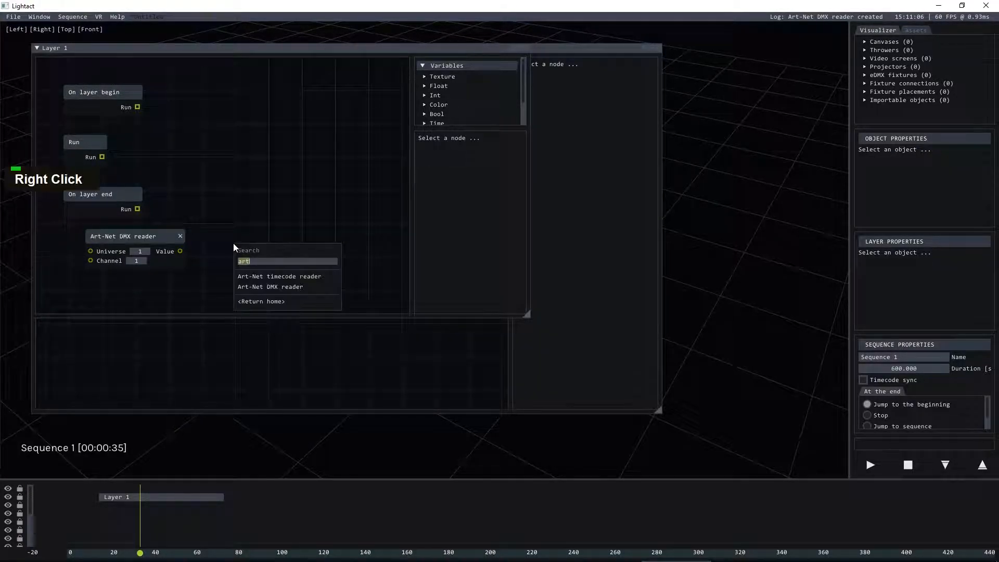
type("integer")
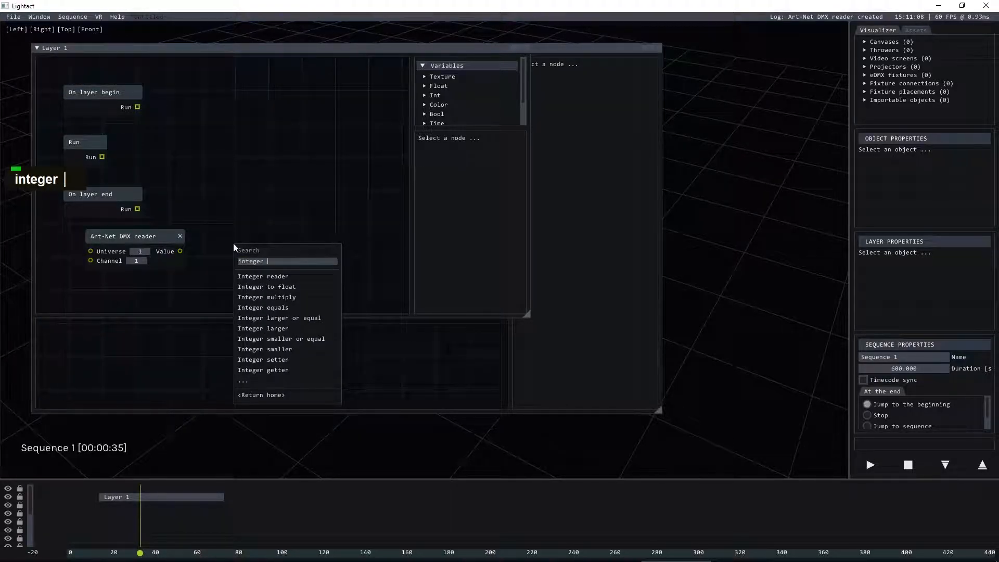
left_click(262, 276)
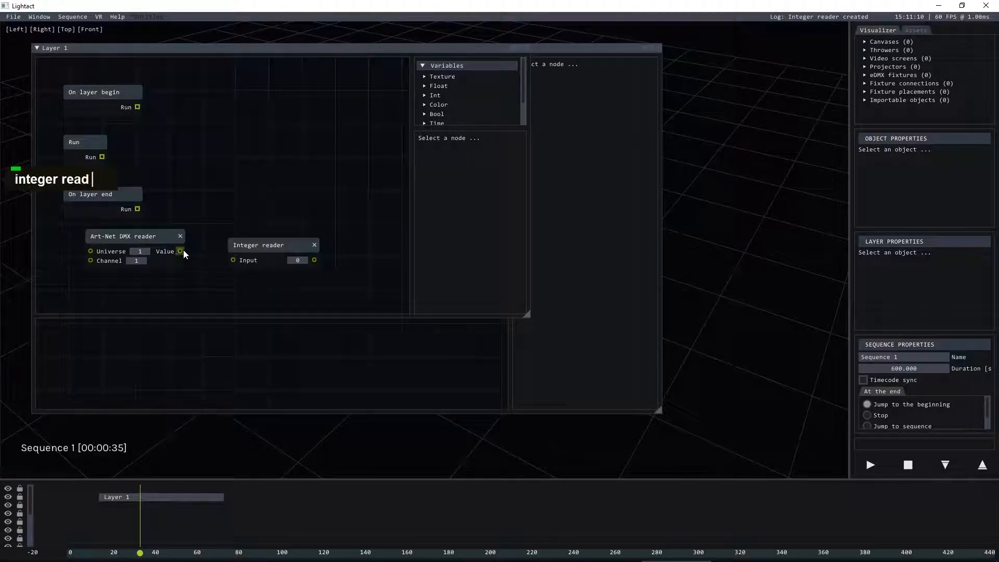
left_click_drag(181, 250, 234, 255)
type("integer")
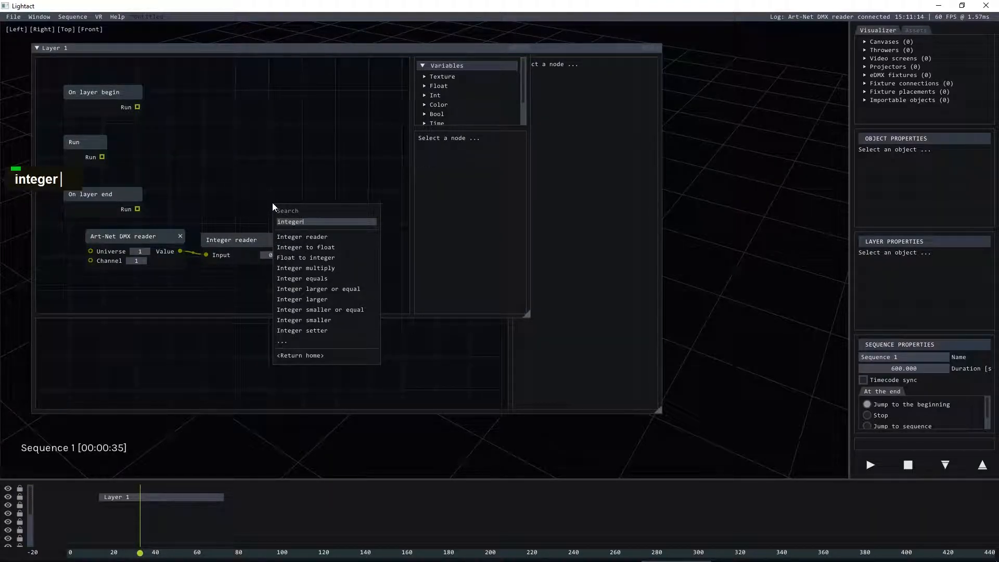
Step: Add an Integer setter driven by Run and the Integer reader, and set the DMX reader's parent device to Art-Net listener 1
left_click(301, 330)
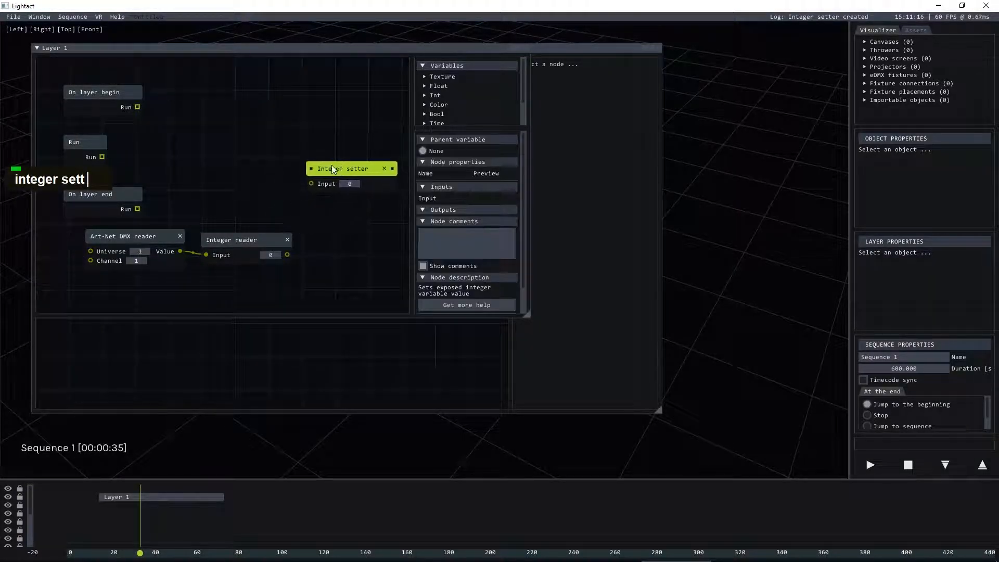
left_click_drag(102, 157, 309, 167)
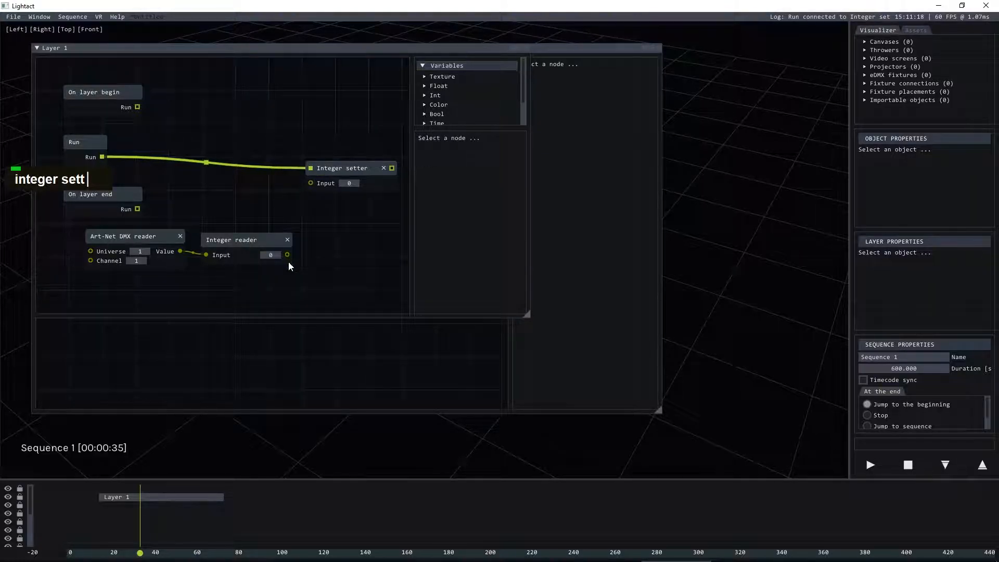
left_click_drag(287, 254, 312, 182)
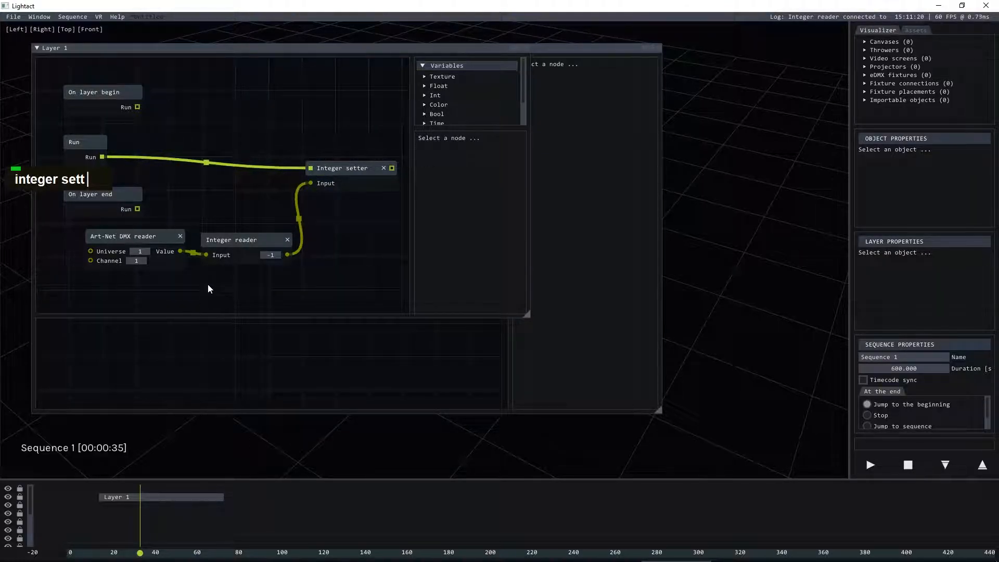
left_click(231, 239)
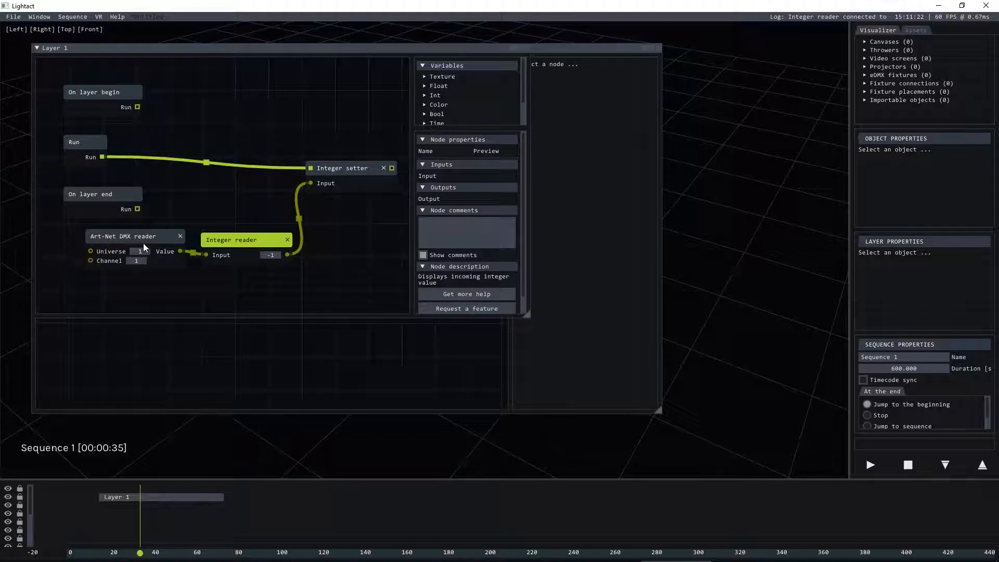
left_click(128, 236)
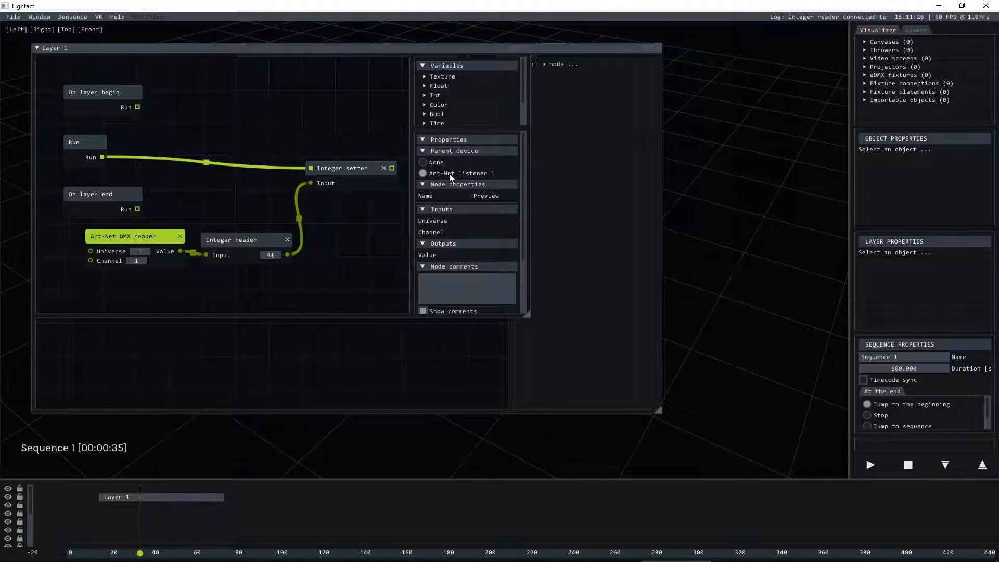
left_click(231, 238)
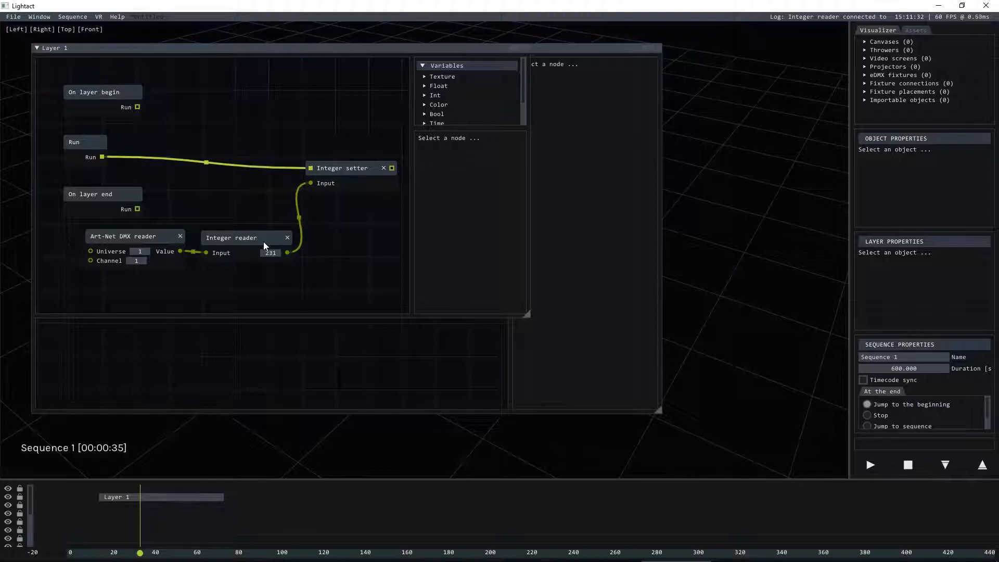
Step: Move the JSON memory sharer node left below the listener and begin editing its Handle name
double_click(270, 253)
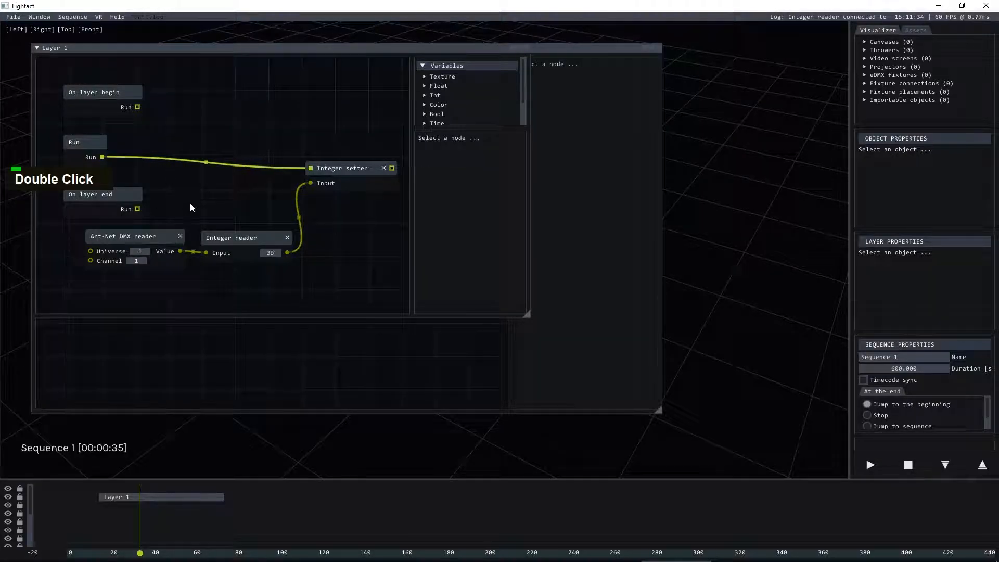
scroll("down", 3)
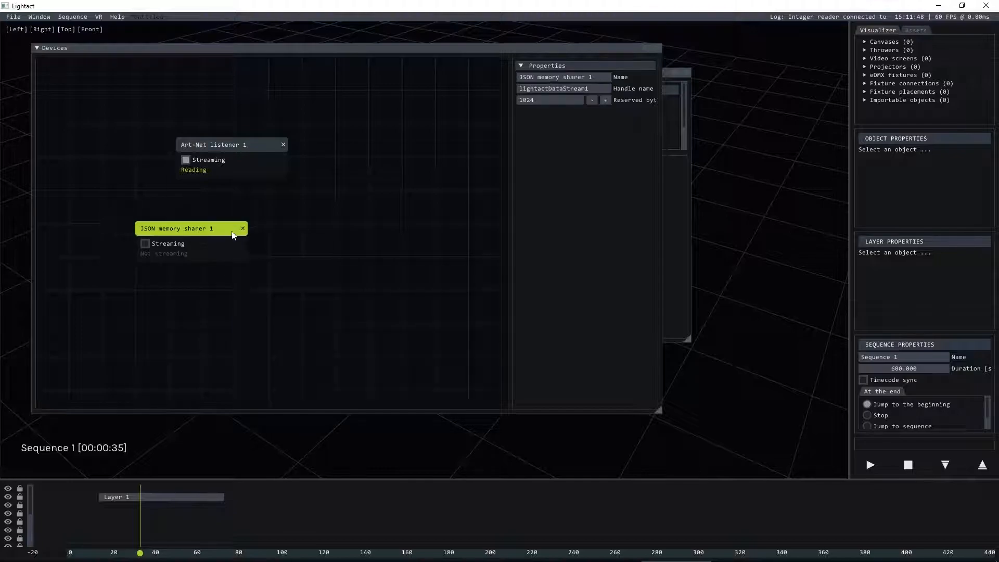
left_click_drag(177, 228, 208, 256)
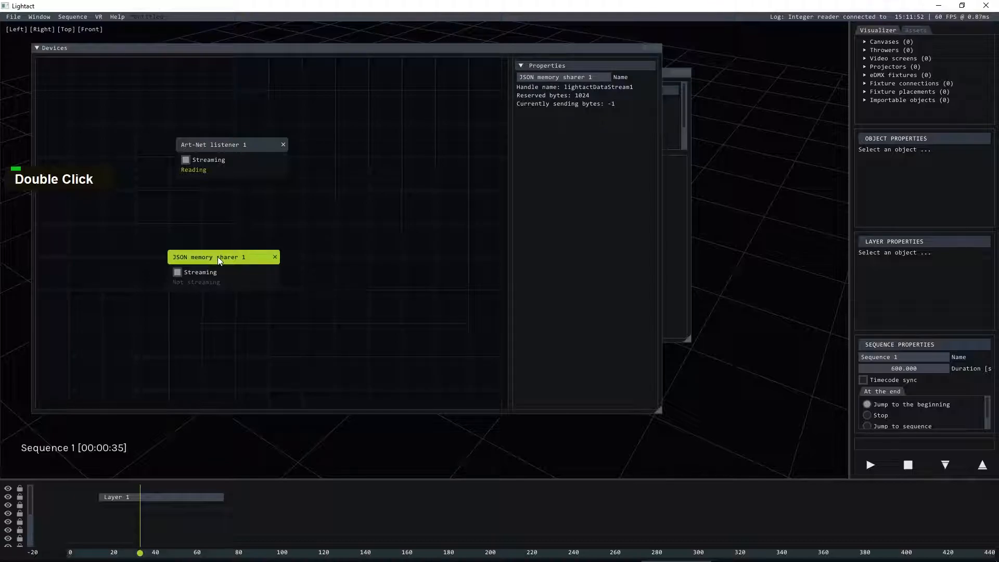
left_click_drag(223, 256, 114, 257)
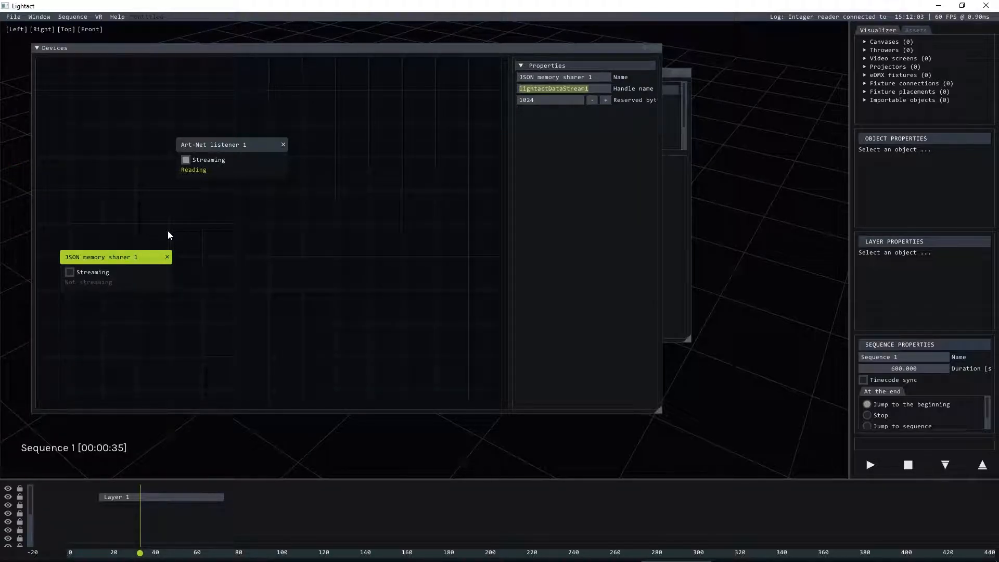
mouse_move(483, 191)
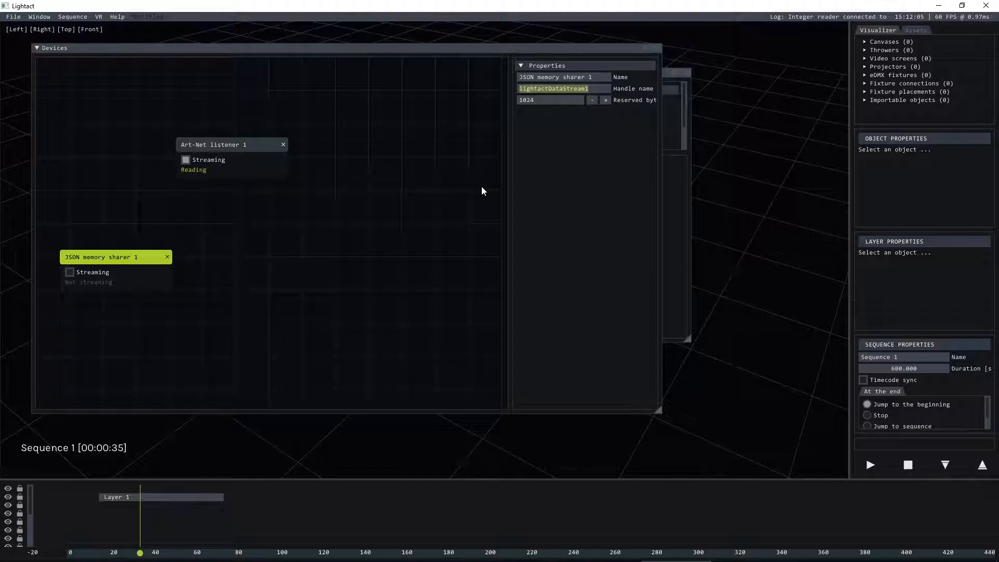
type("var")
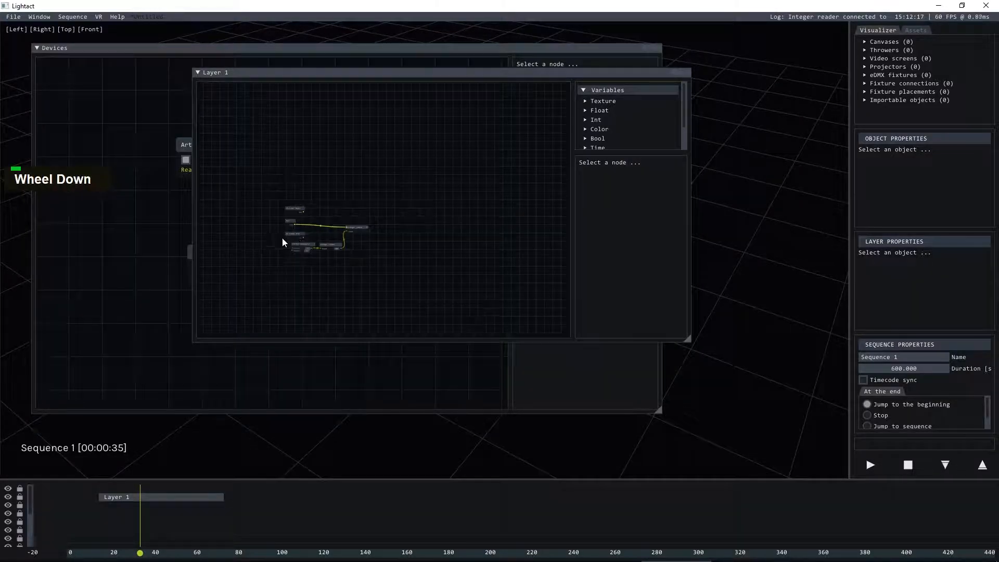
Step: Add a Shared memory sender fed by the Integer setter and reader, naming the value artNetValue
right_click(322, 267)
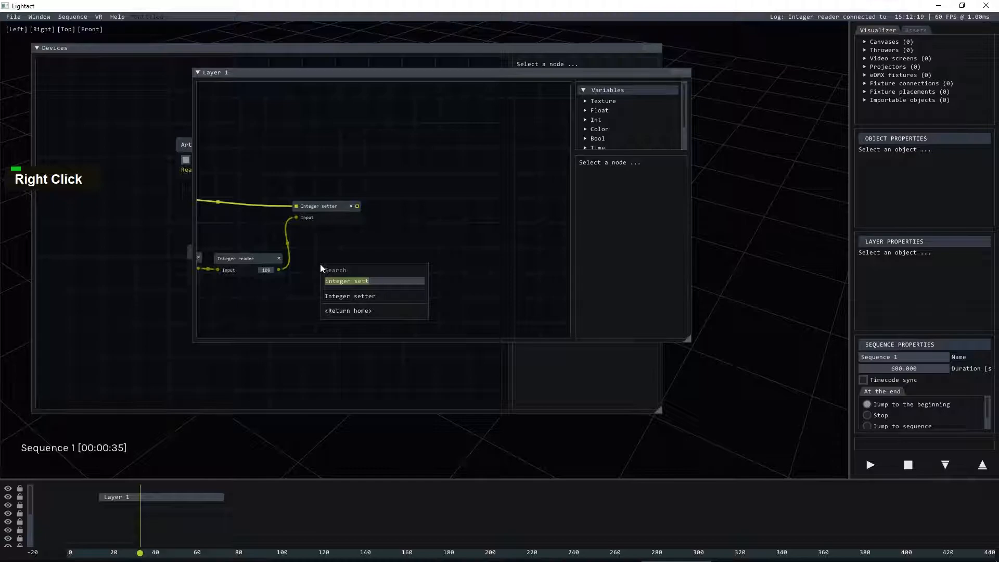
type("json")
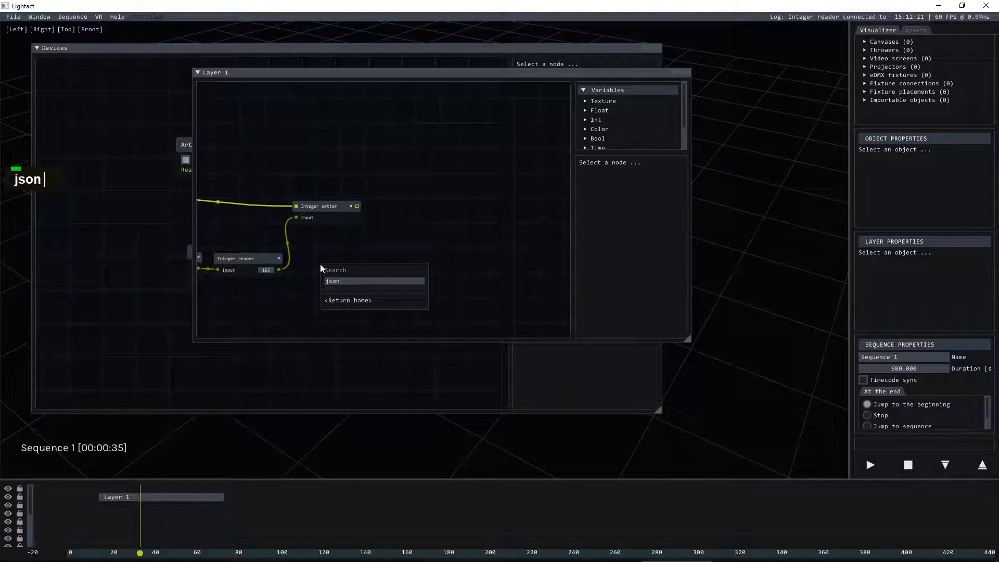
type("me")
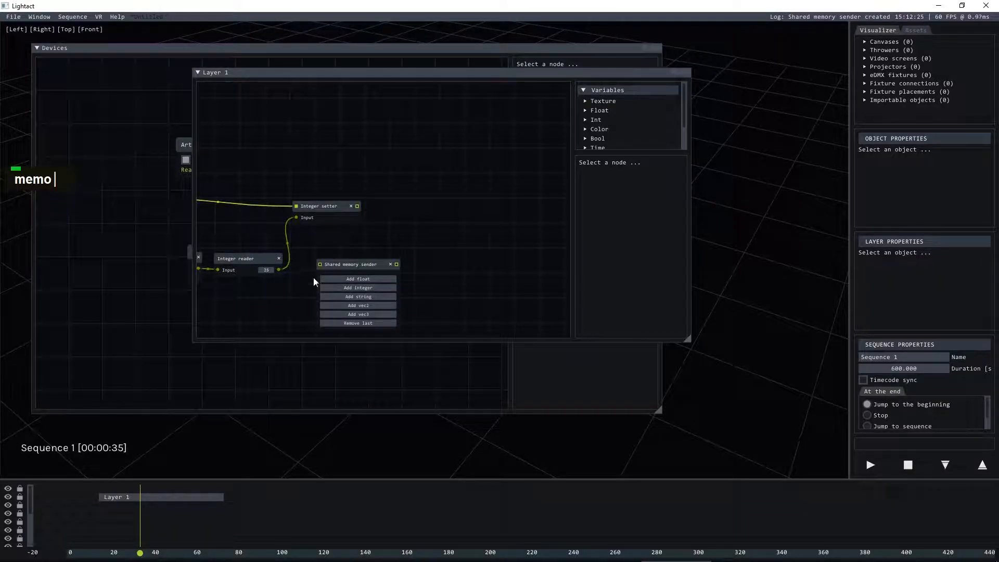
left_click_drag(348, 264, 456, 198)
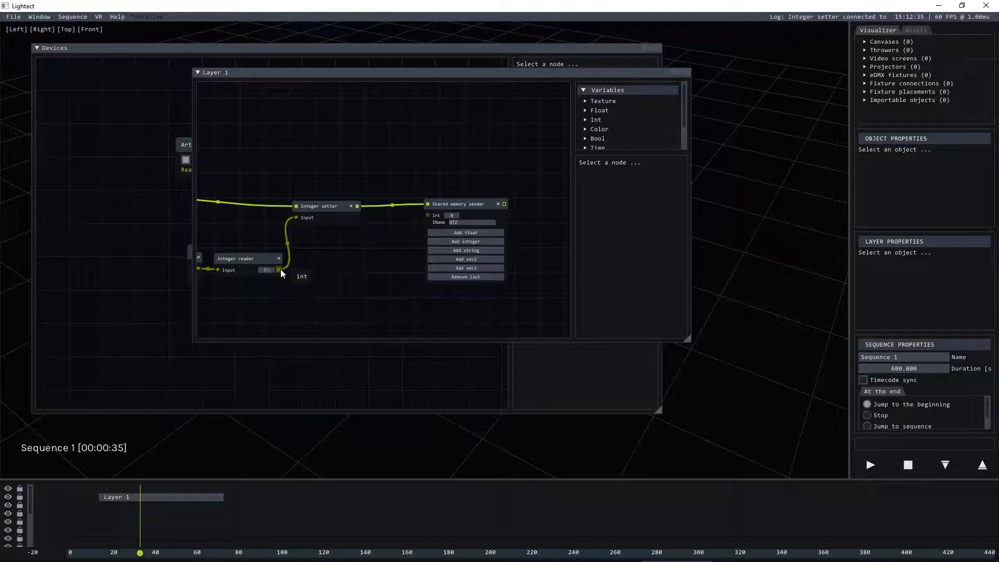
left_click_drag(278, 269, 429, 215)
type("artNetValue")
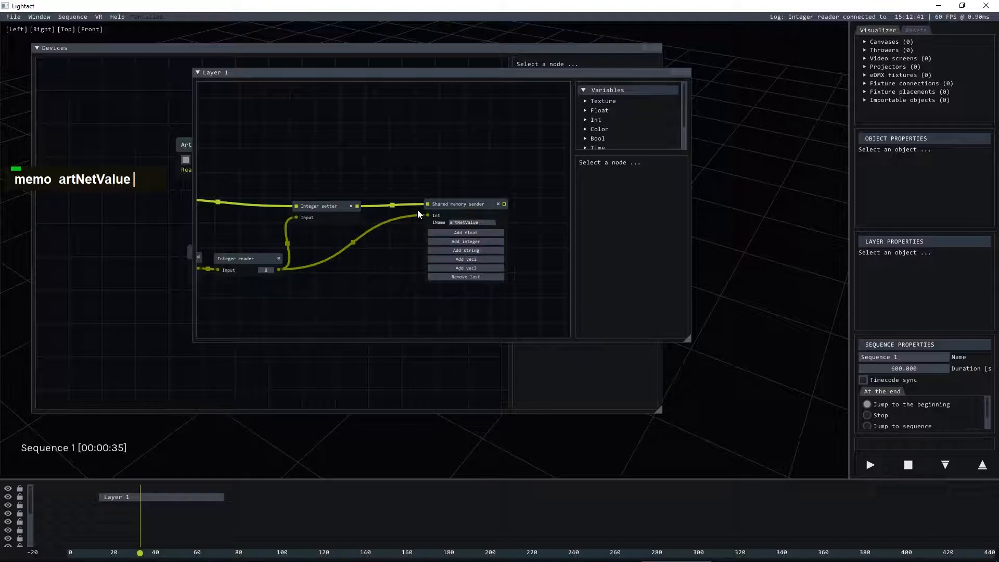
double_click(459, 204)
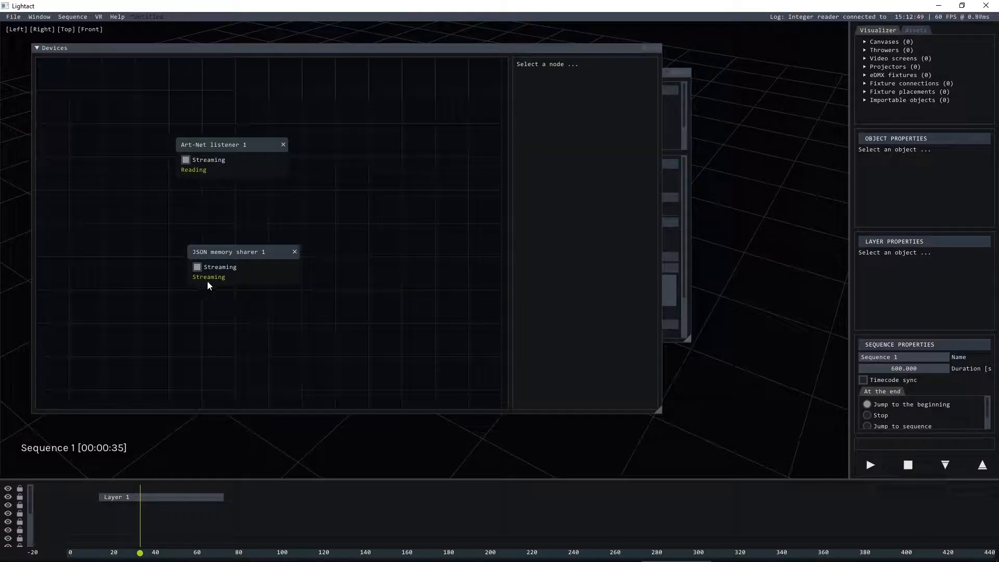
Step: Check the JSON memory sharer streams under handle vars2UE, then bring up the artNetReceiver Event Graph in Unreal
left_click(226, 250)
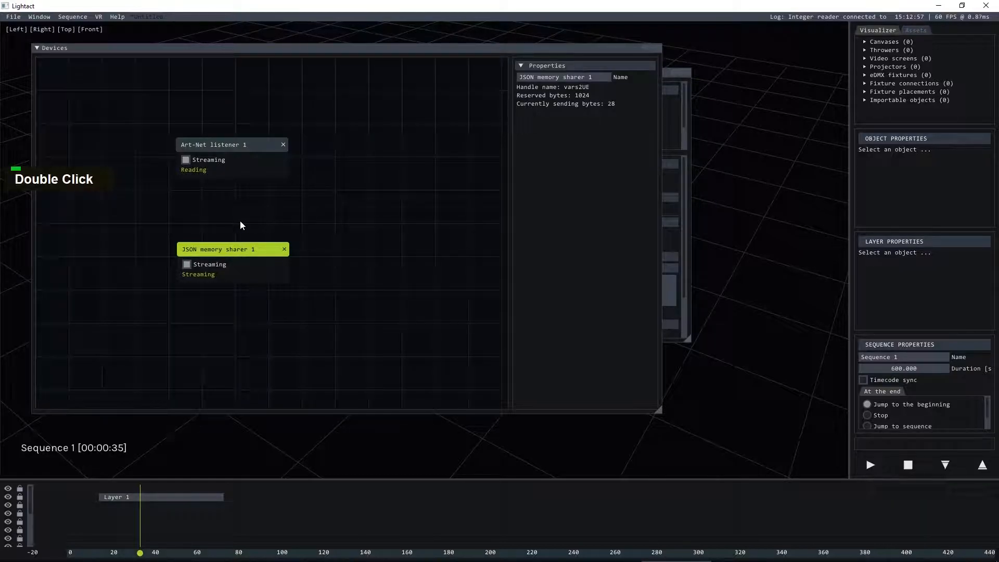
key("alt+tab")
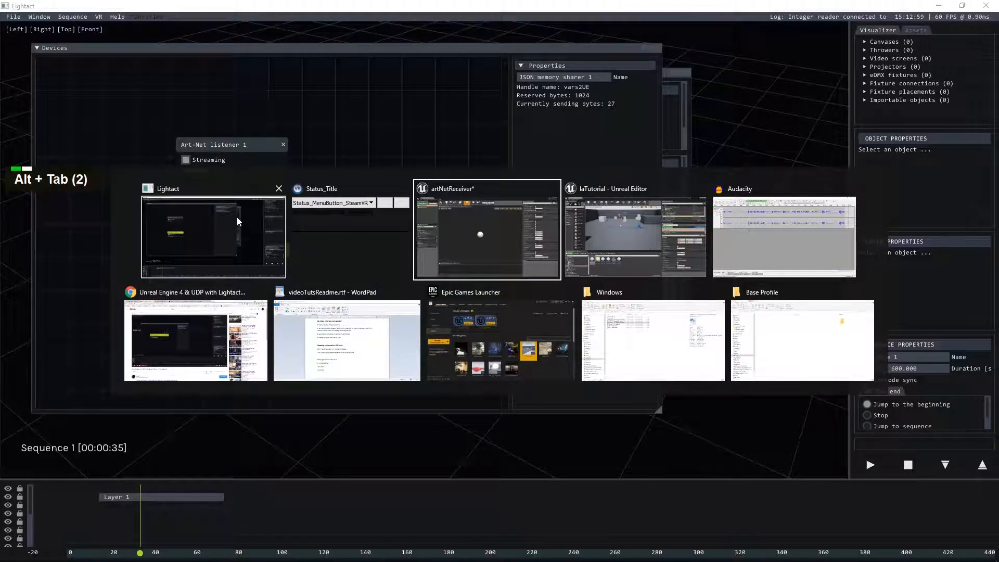
key("alt+tab")
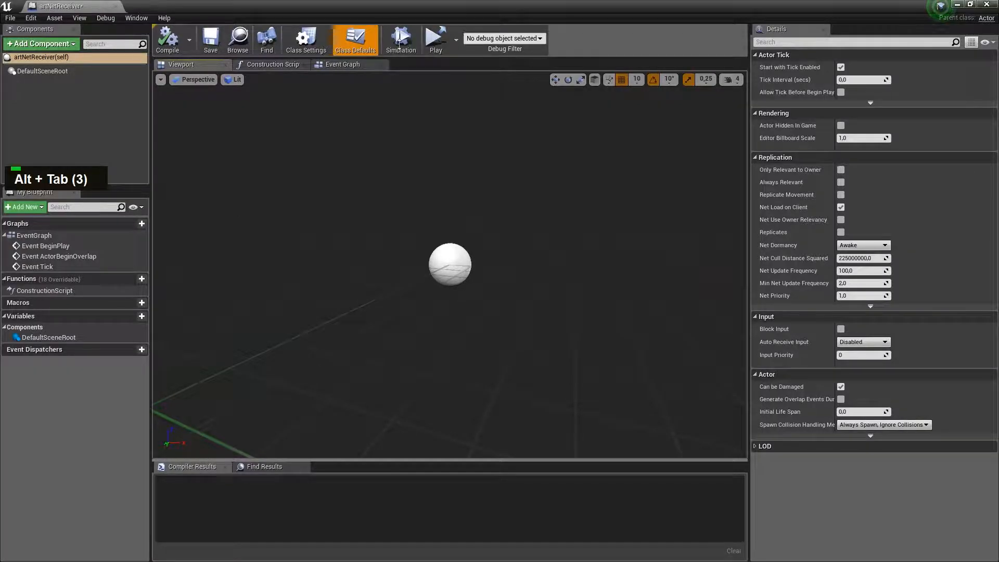
left_click(342, 64)
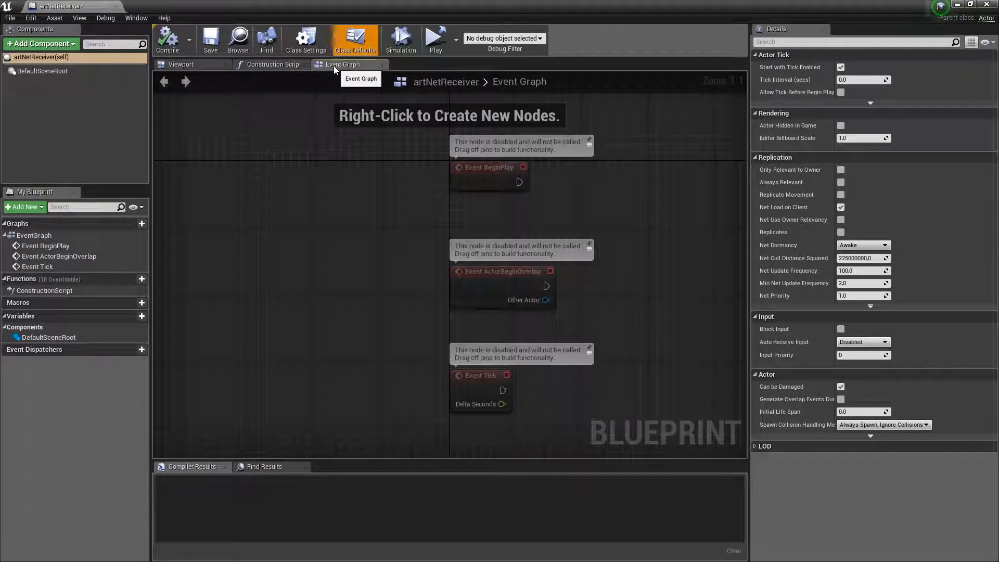
mouse_move(335, 77)
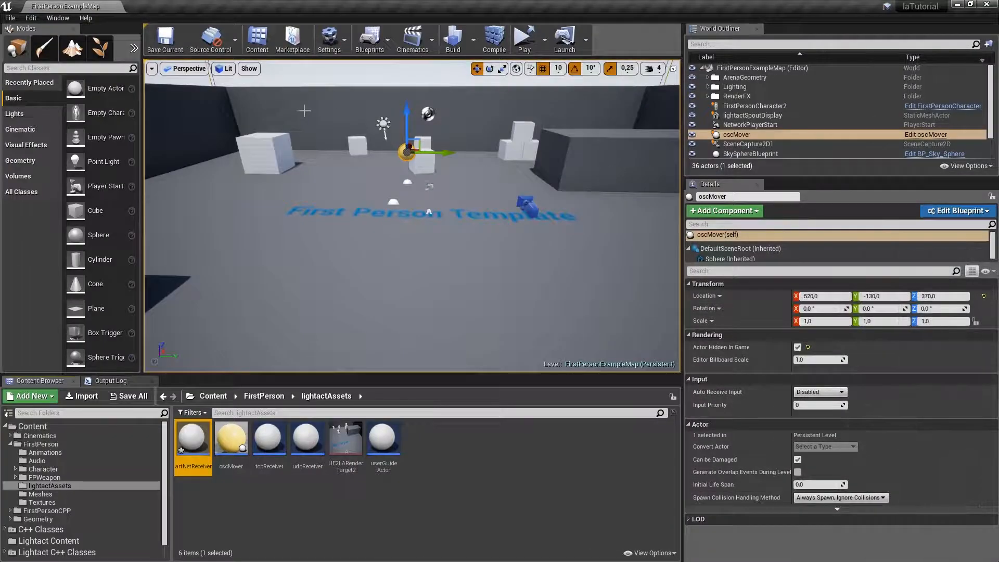
left_click(329, 39)
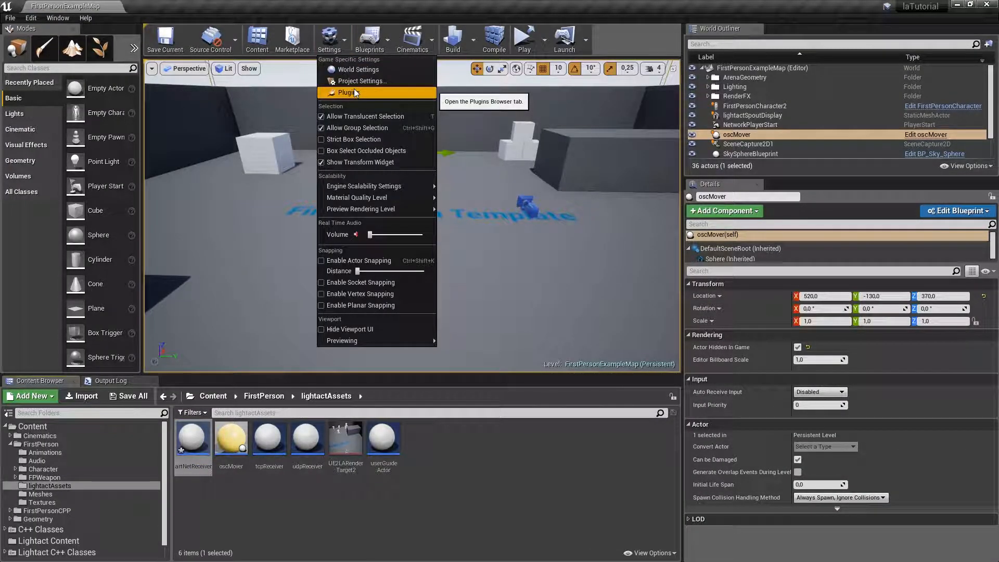
left_click(347, 93)
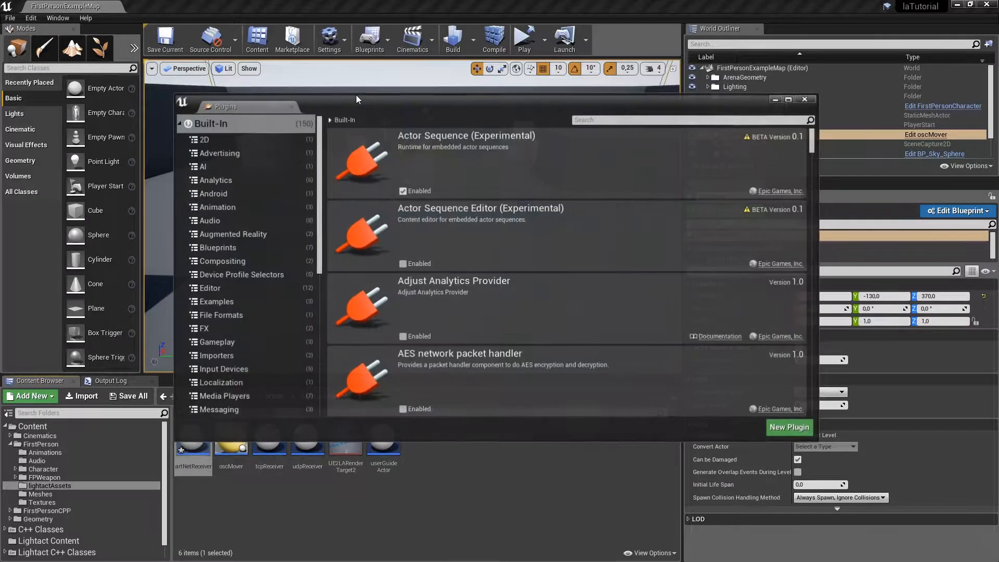
left_click(209, 142)
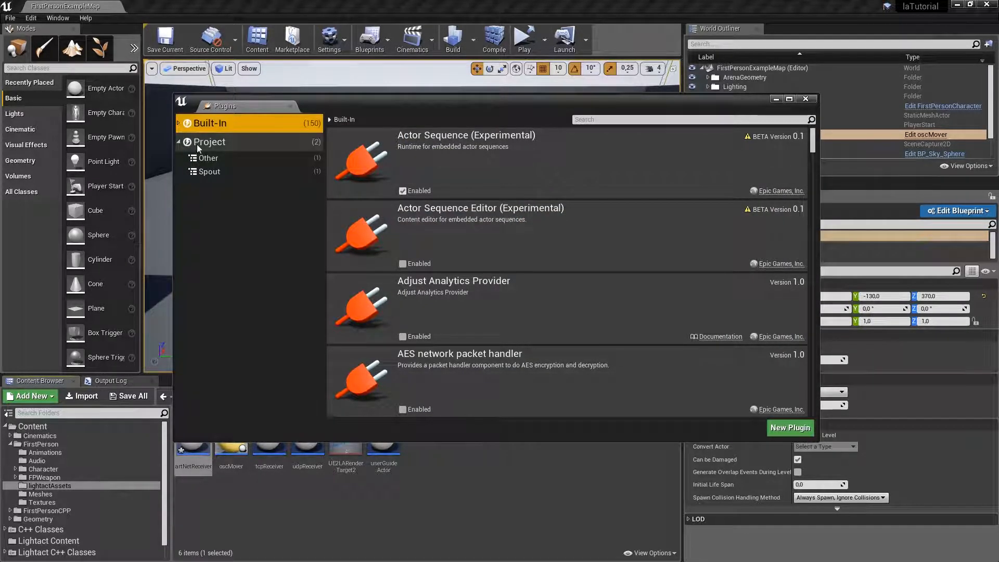
left_click(208, 158)
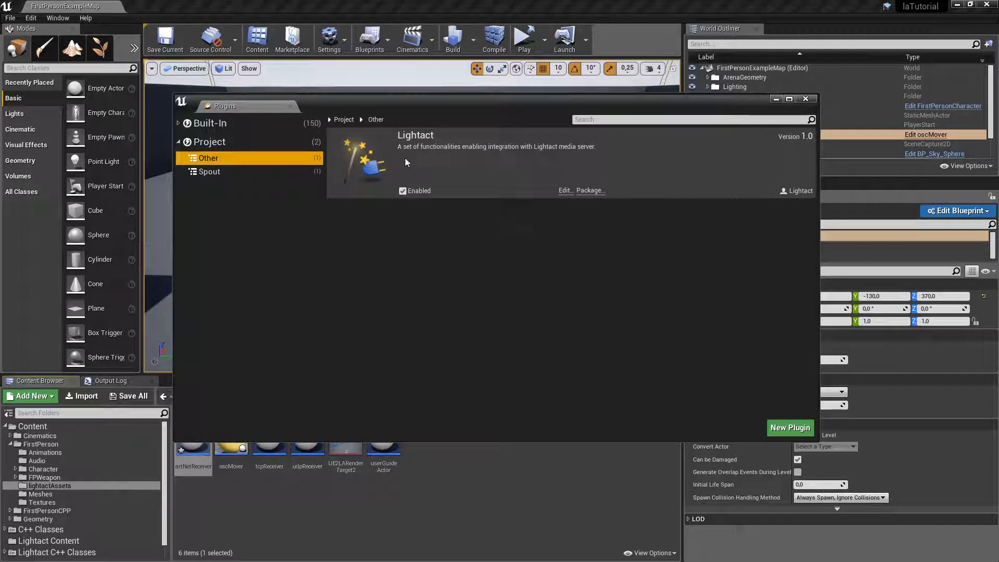
mouse_move(781, 115)
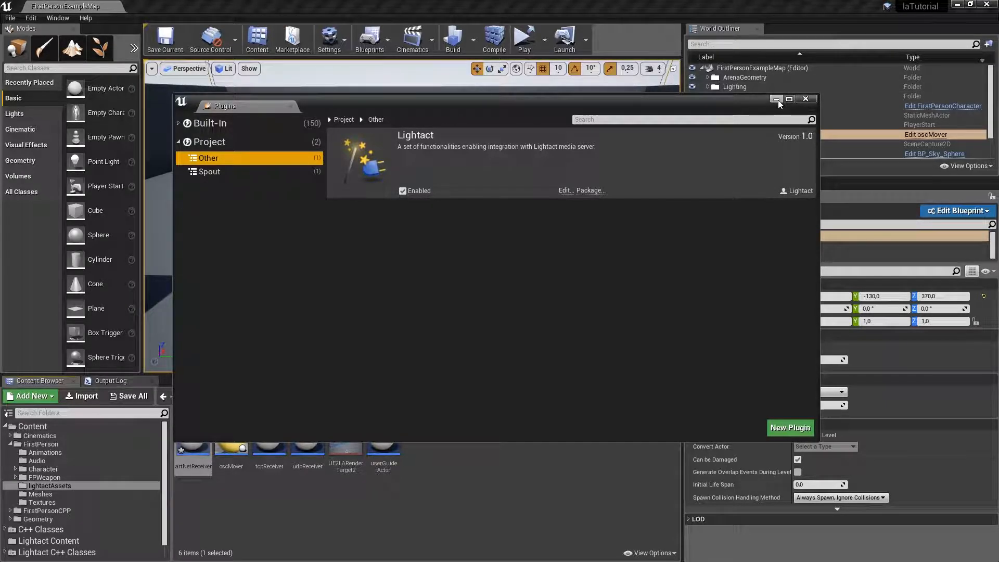
left_click(806, 99)
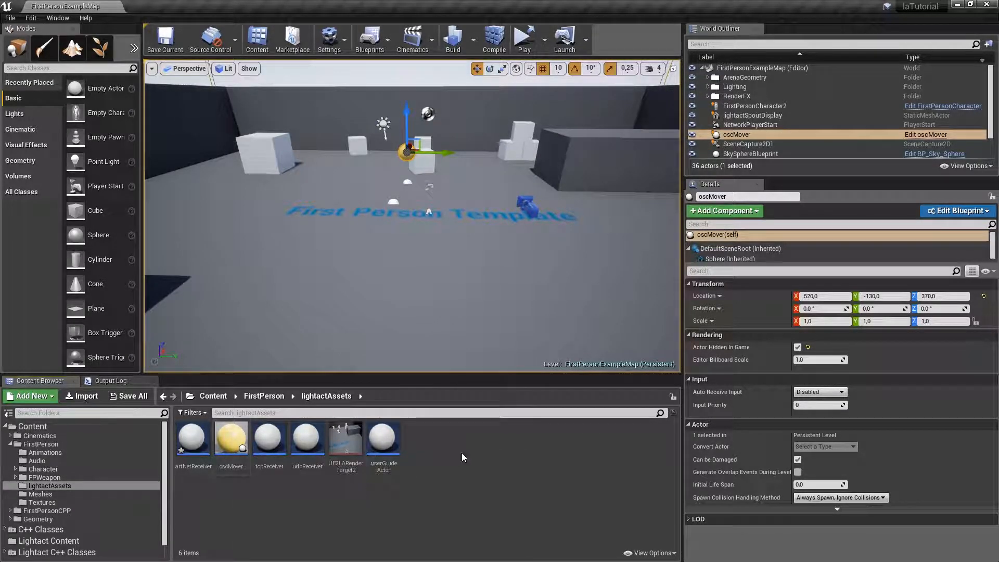
mouse_move(192, 439)
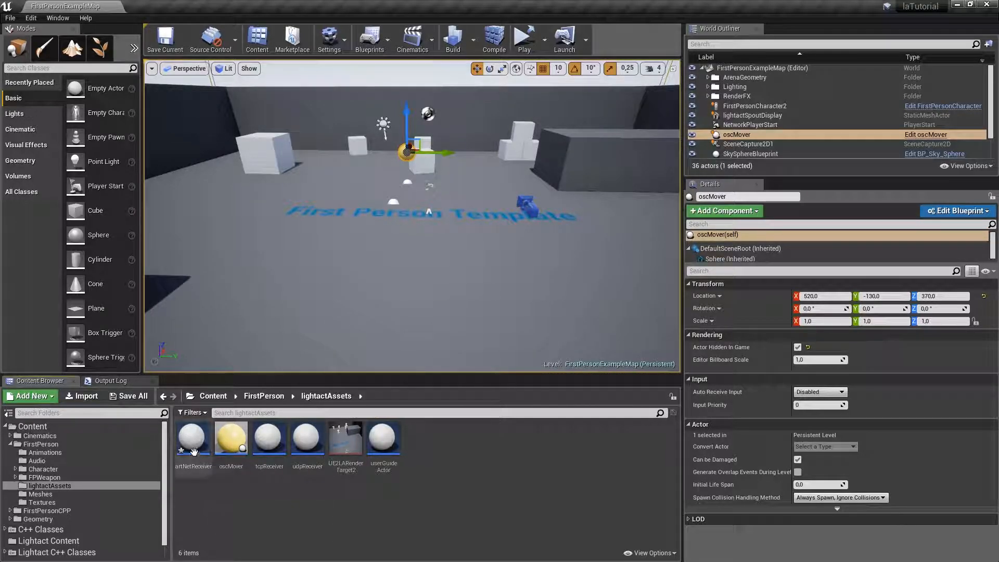
Step: Reopen the artNetReceiver Event Graph, zoom out and bring up the node action list
double_click(193, 437)
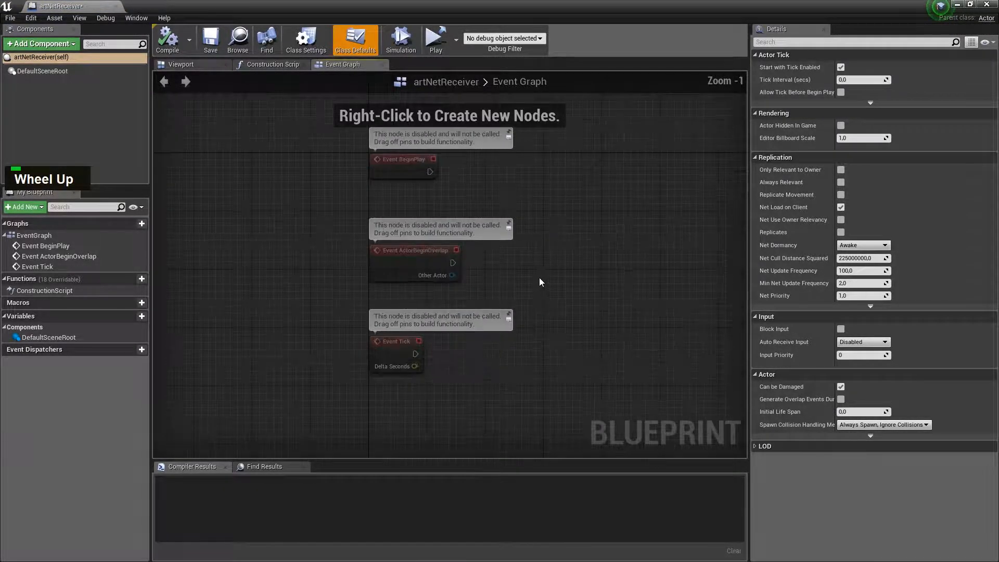
scroll("down", 3)
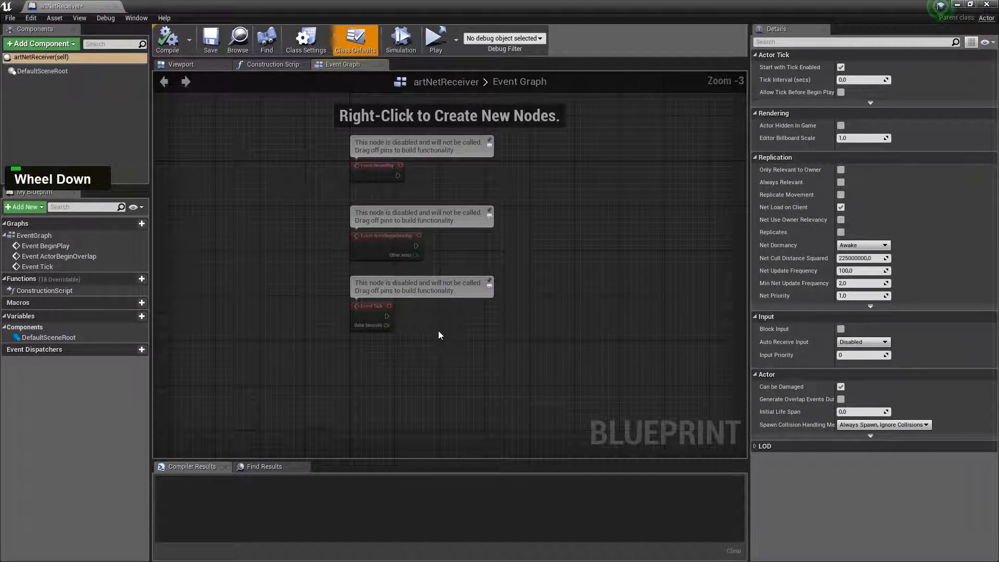
right_click(438, 331)
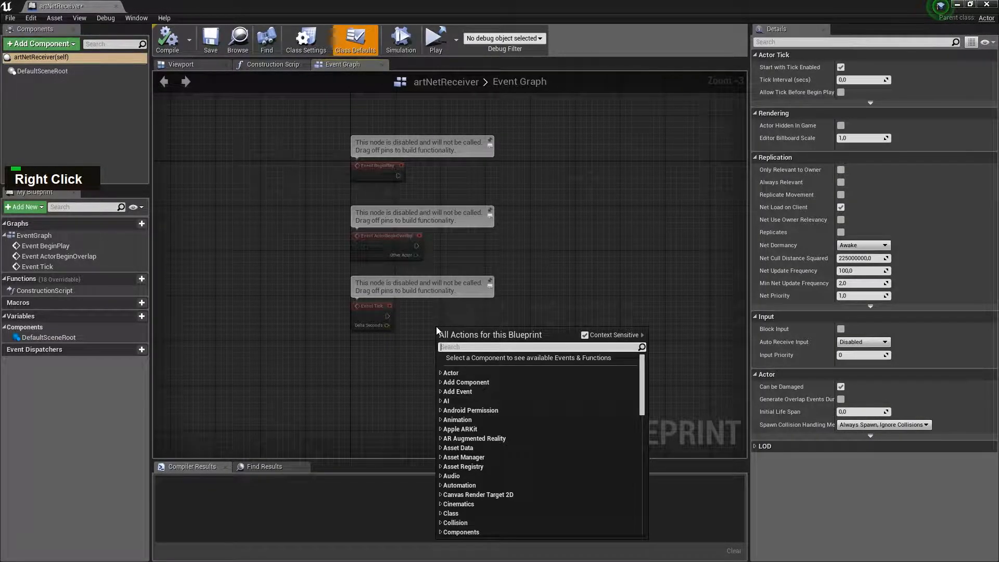
Step: Add Shared memory JSON to string map after Event Tick with Handle Name vars2UE and Handle Size 1024
type("js")
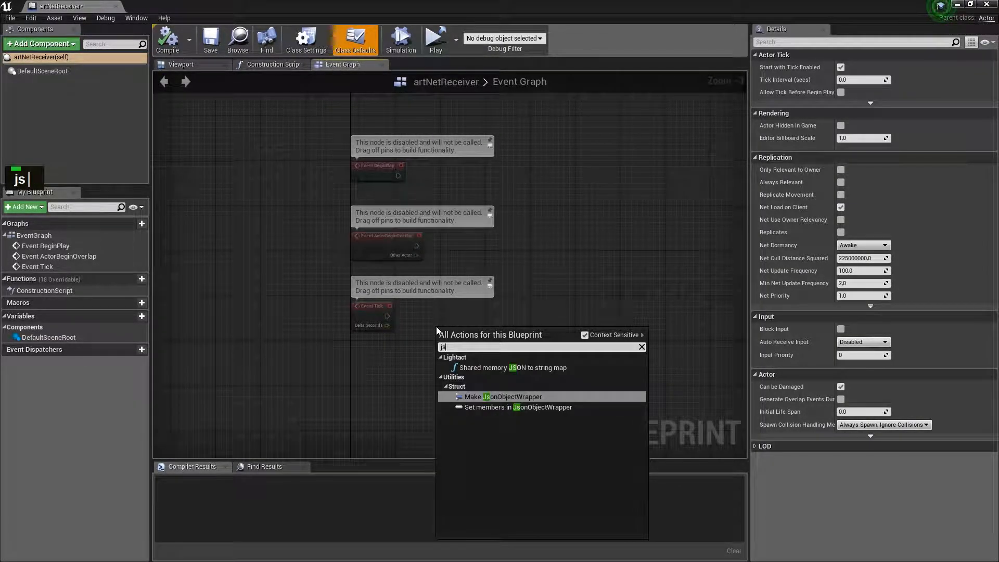
mouse_move(513, 368)
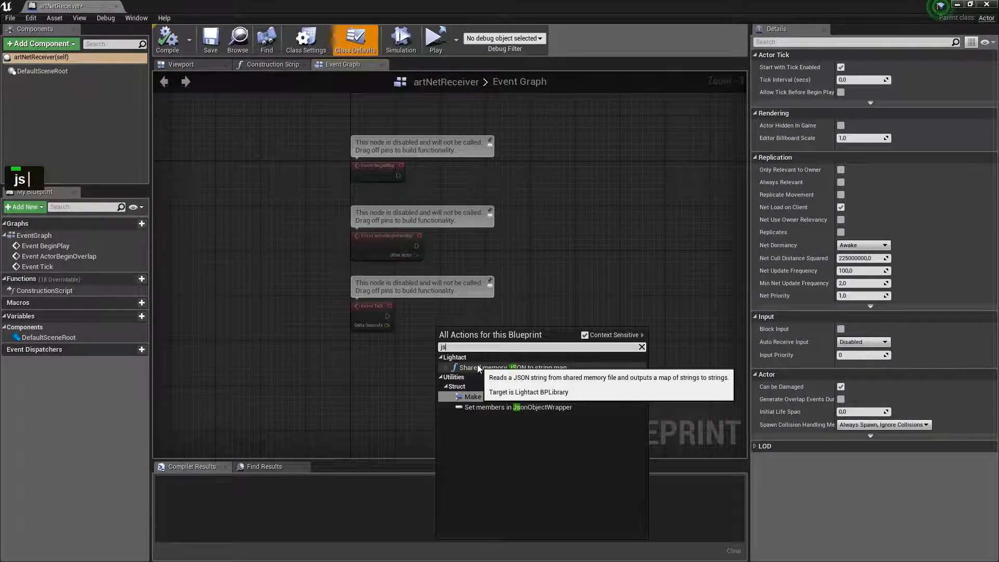
left_click(507, 368)
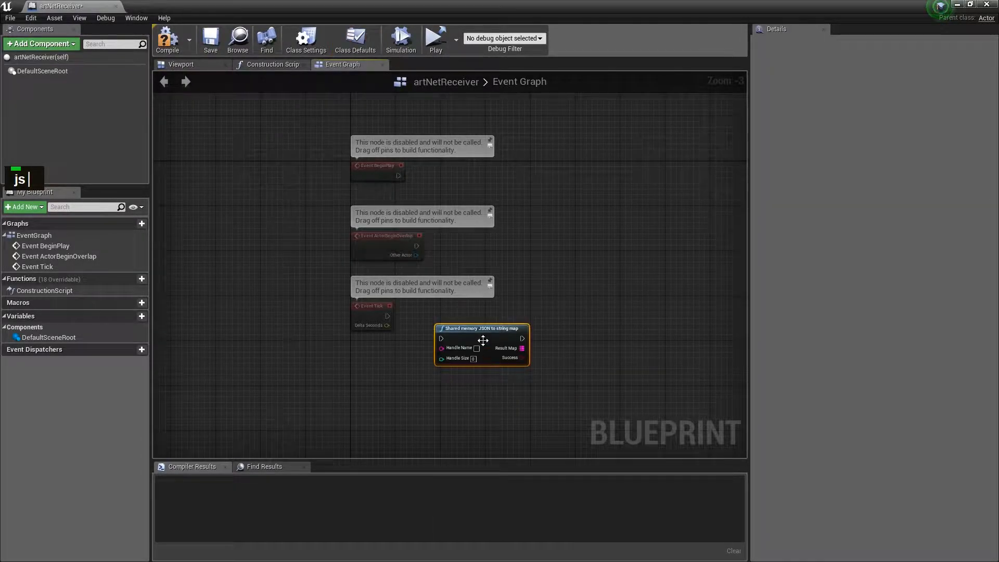
left_click_drag(482, 344, 494, 315)
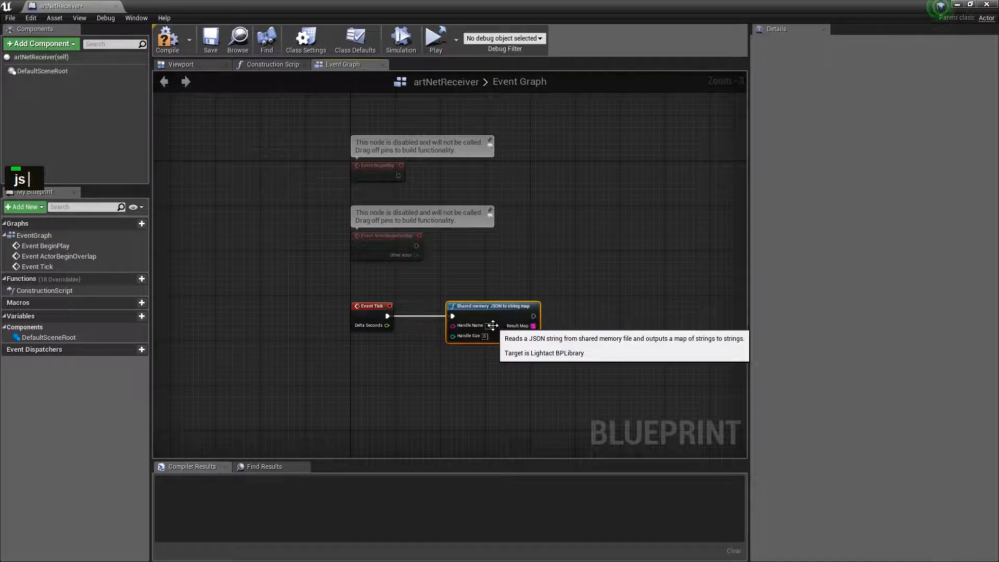
type("vars2")
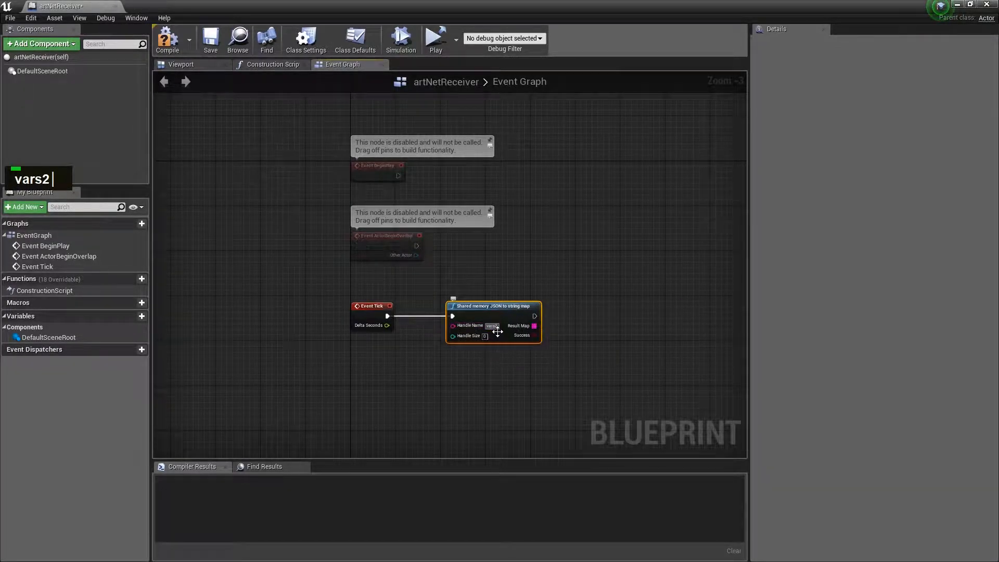
type("Ue")
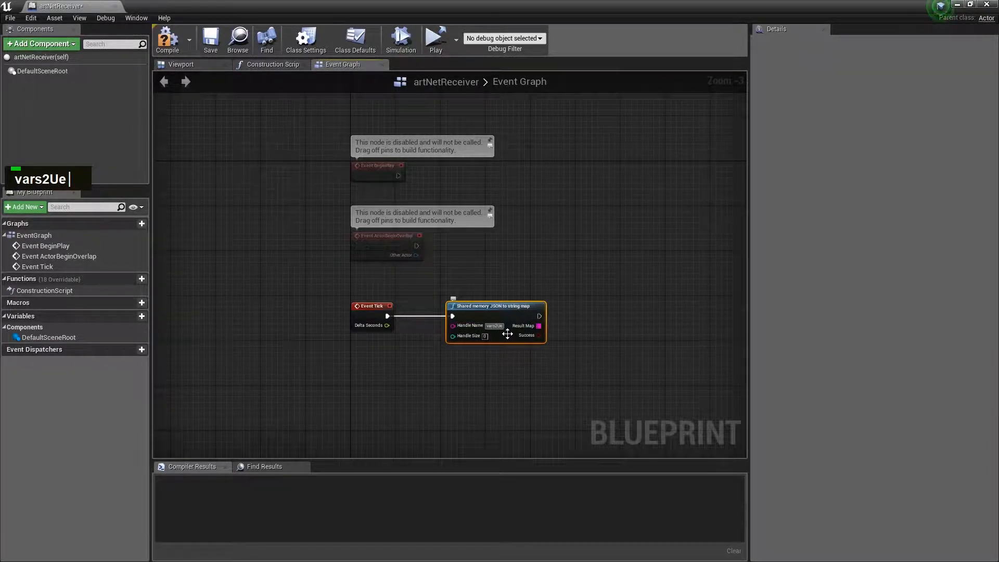
type("E")
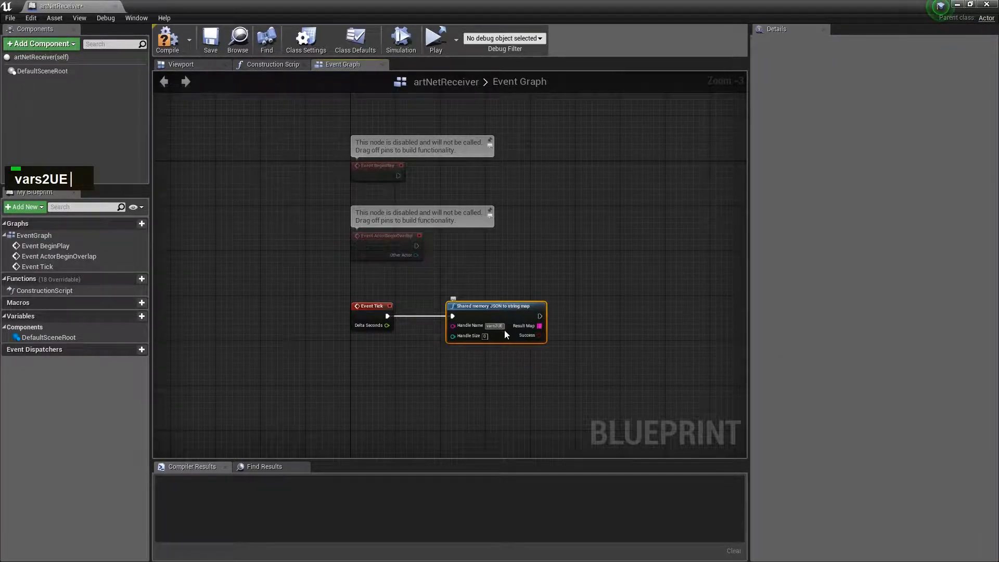
type("1024")
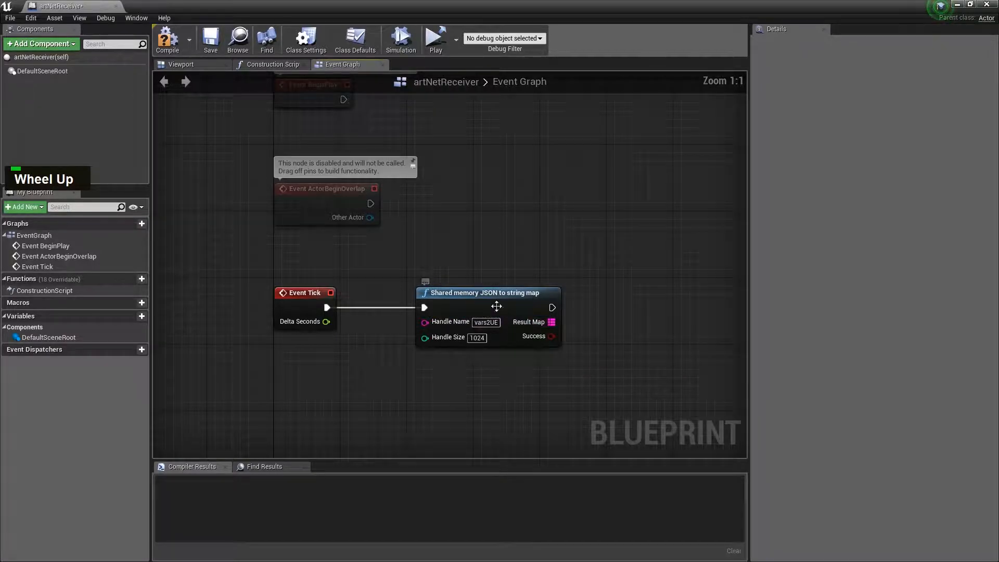
key("alt+tab")
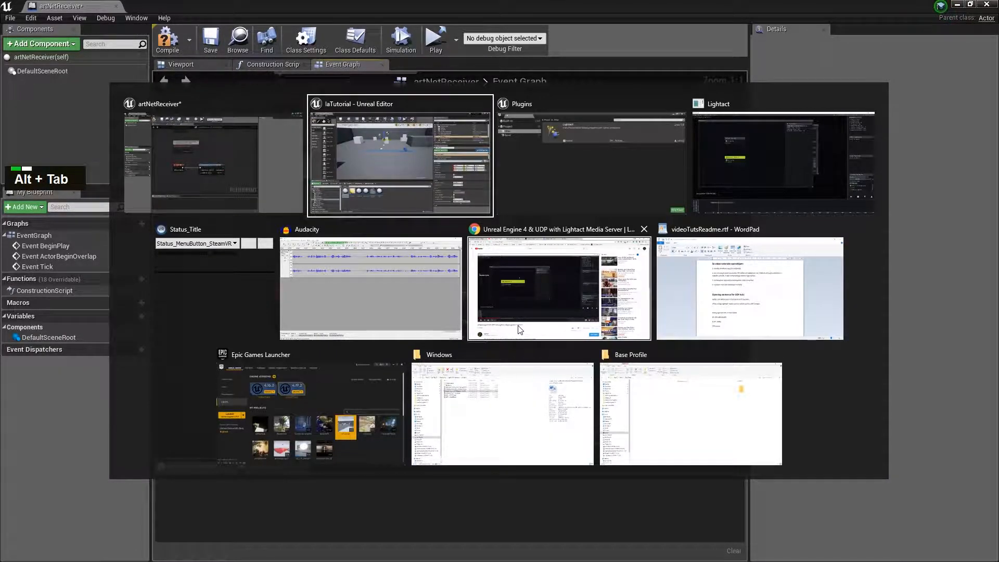
key("alt+tab")
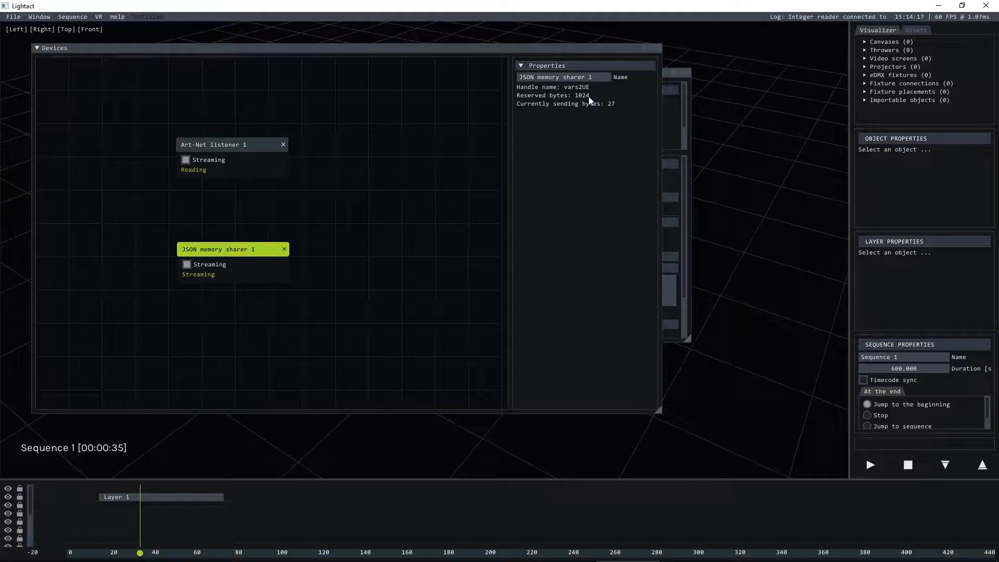
key("alt+tab")
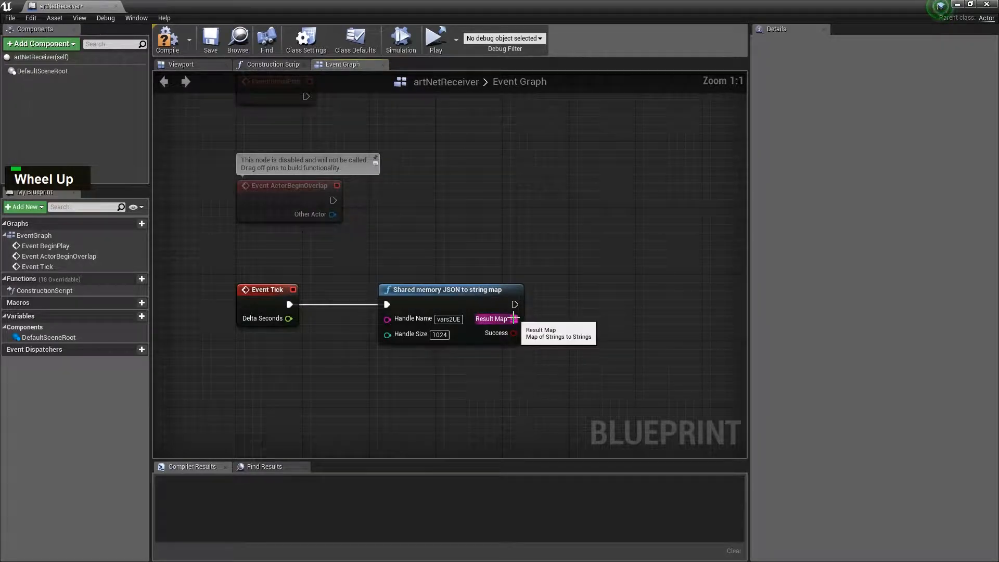
Step: Drag from the Result Map and add a Find lookup node, then return to Lightact
left_click_drag(514, 319, 585, 326)
type("fi")
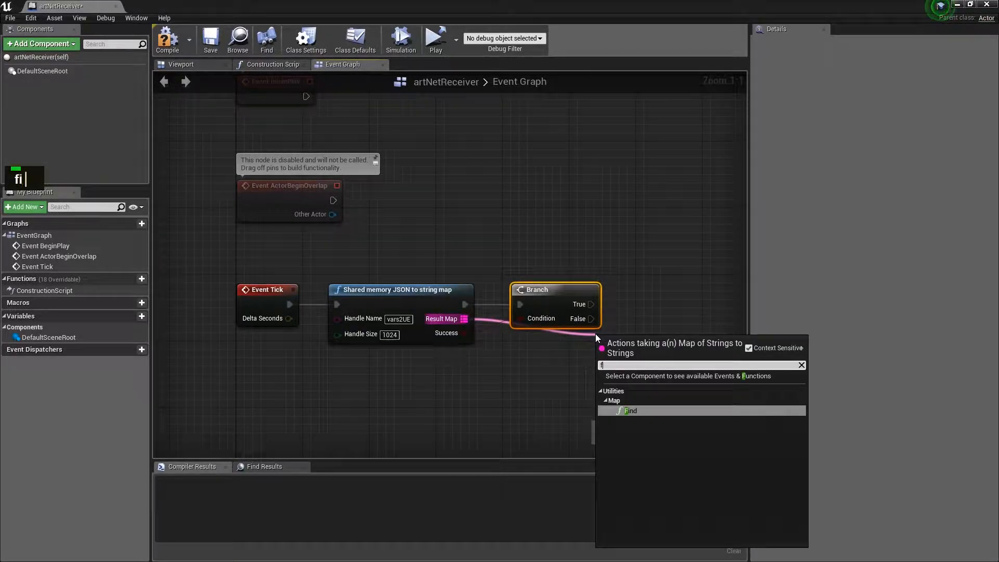
left_click(630, 410)
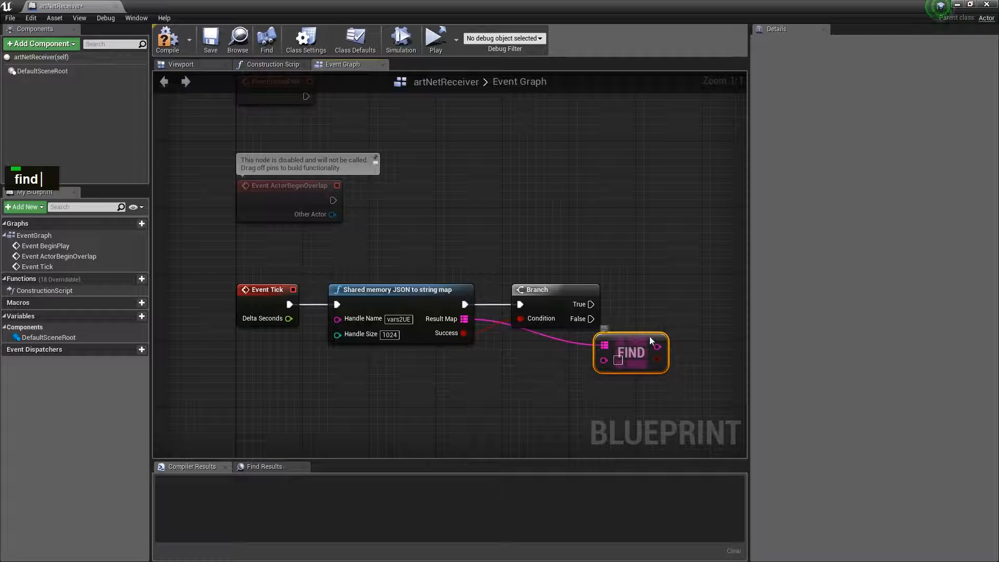
key("Alt+Tab")
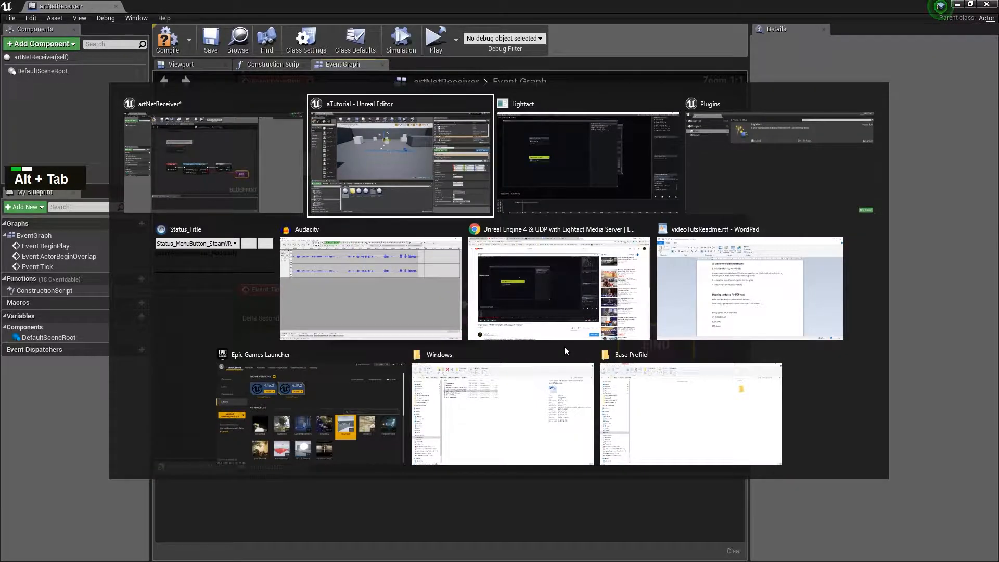
key("alt+tab")
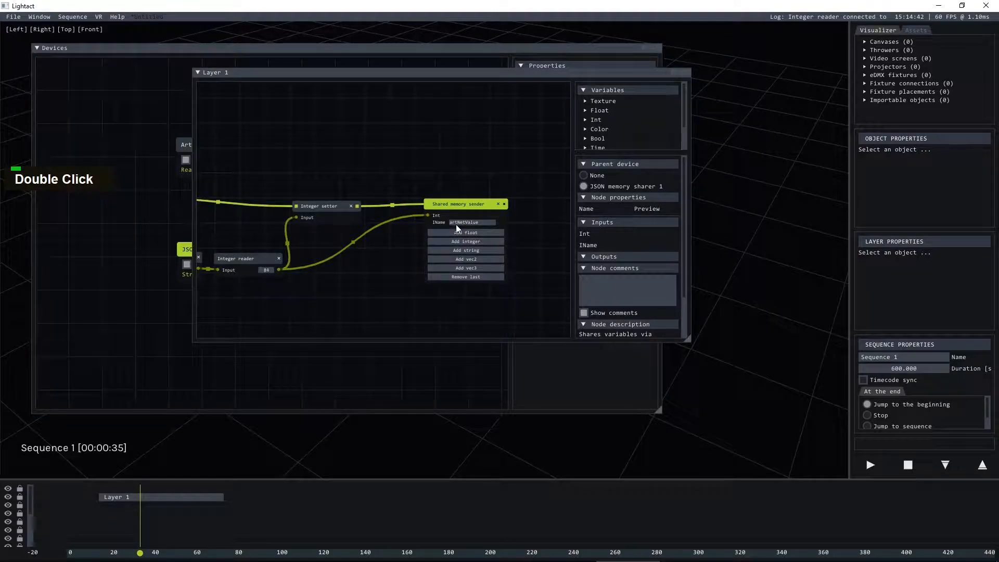
key("alt+tab")
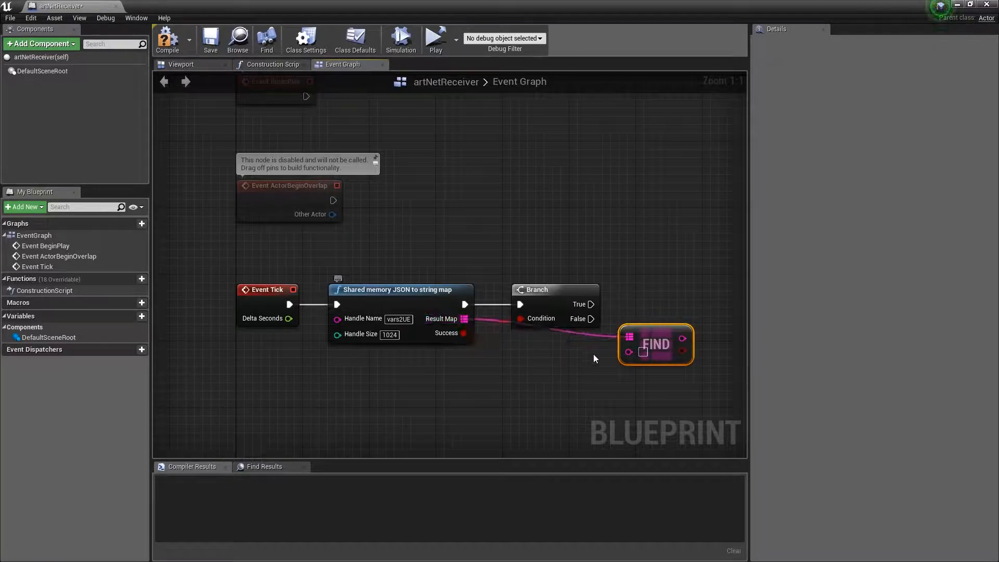
Step: Set the Find key to artNetValue and position the Find node below the first Branch
type("artNetValue")
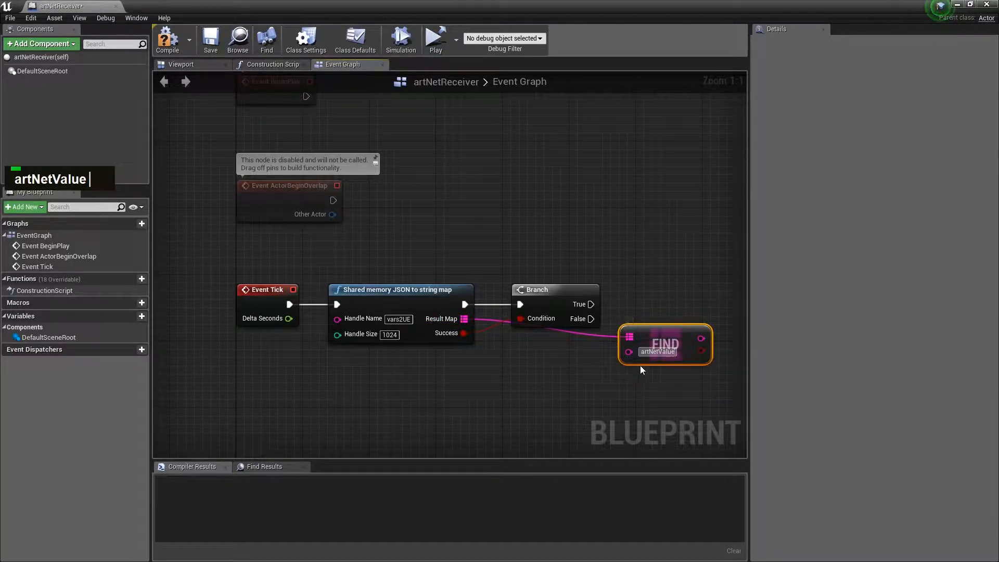
left_click_drag(664, 344, 554, 350)
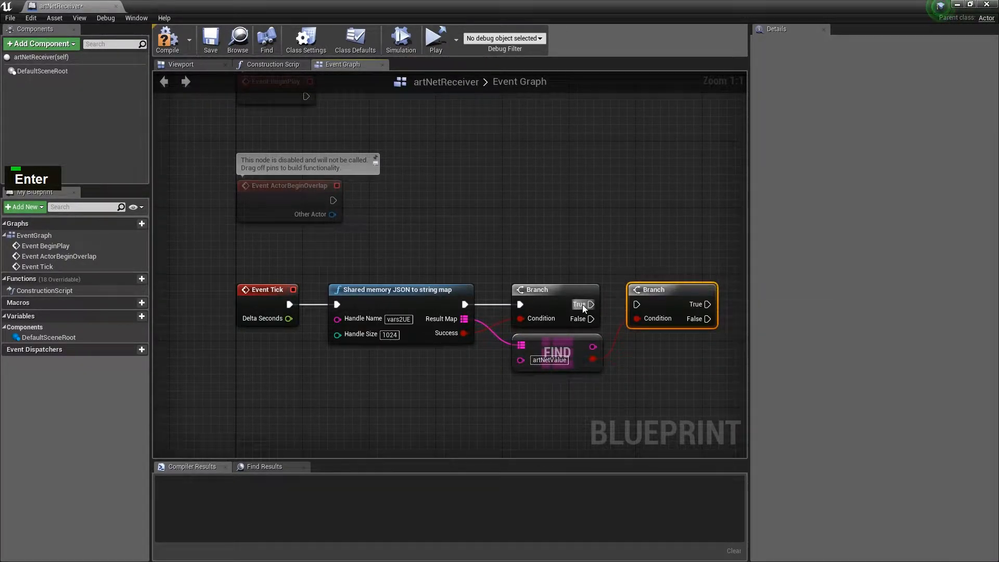
scroll("down", 3)
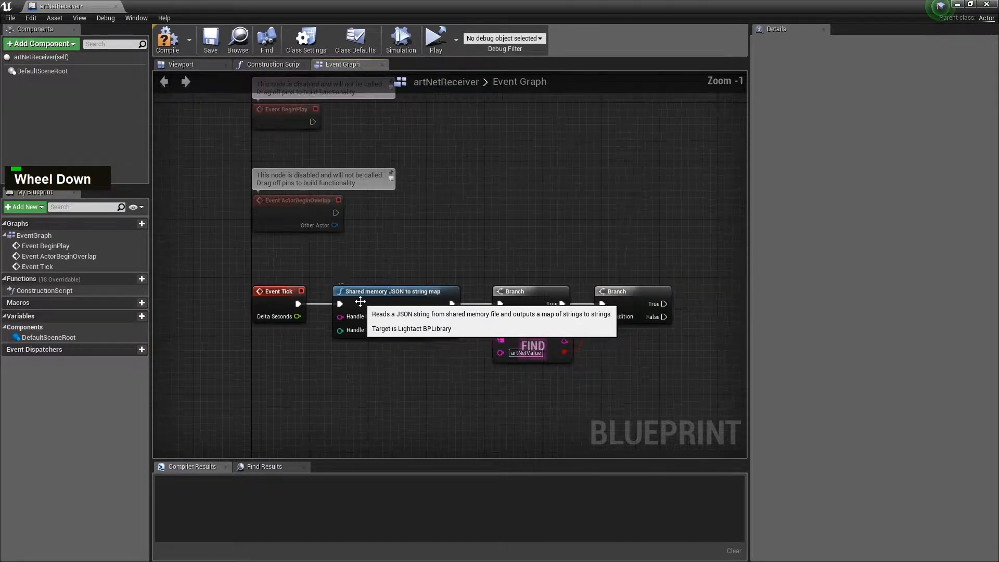
scroll("up", 3)
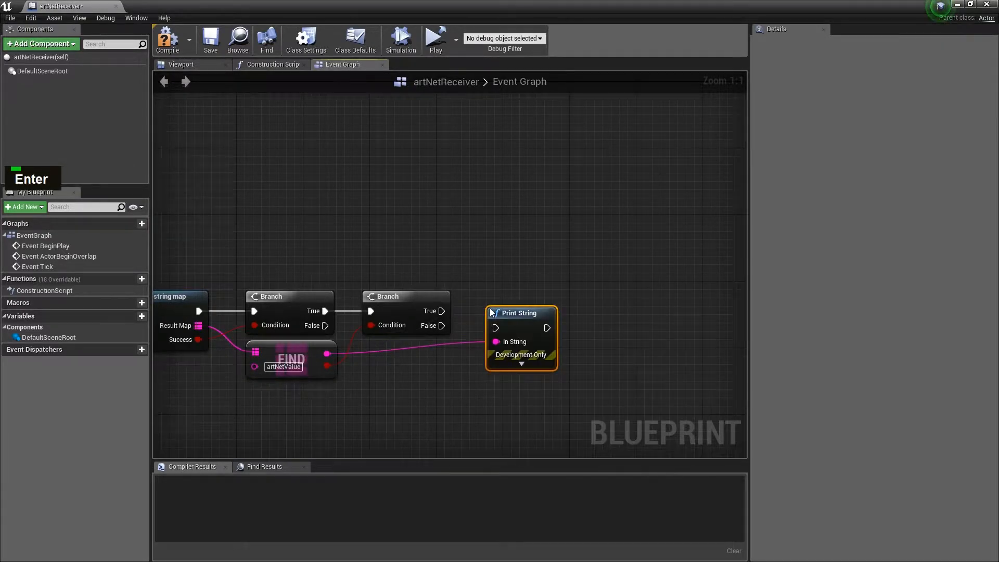
mouse_move(529, 304)
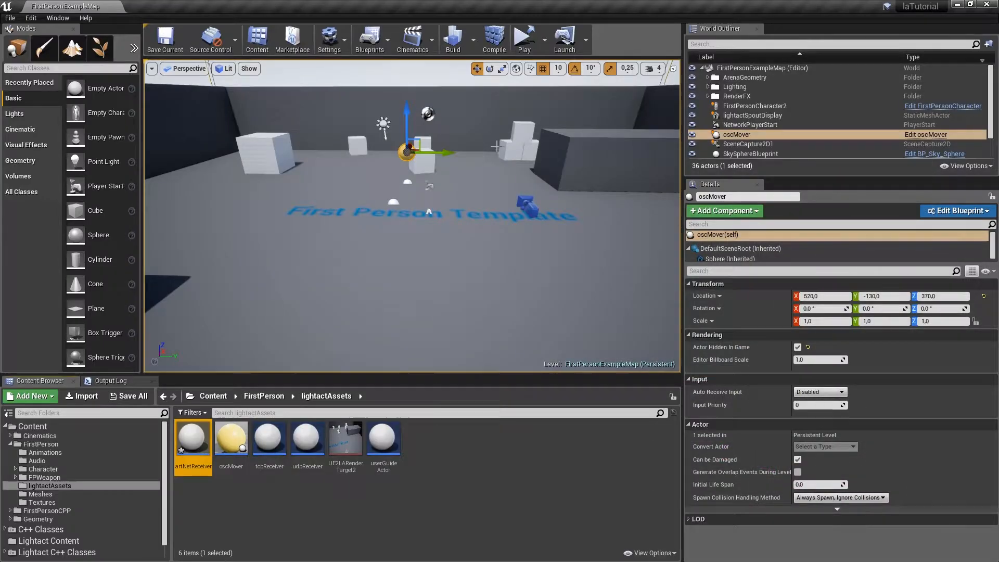
Step: Choose Selected Viewport as the play mode and start Play-in-Editor to show incoming values
left_click(541, 38)
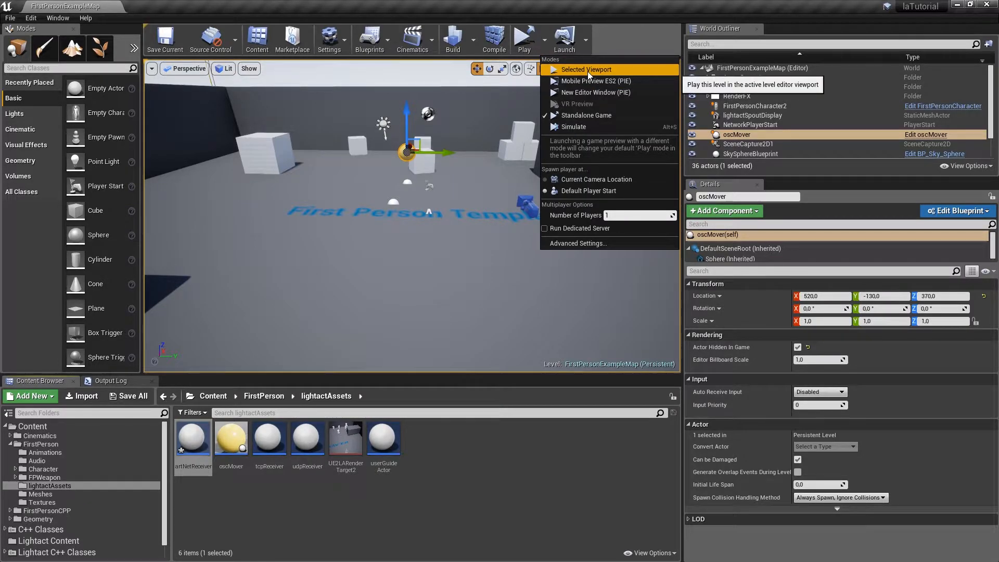
left_click(585, 69)
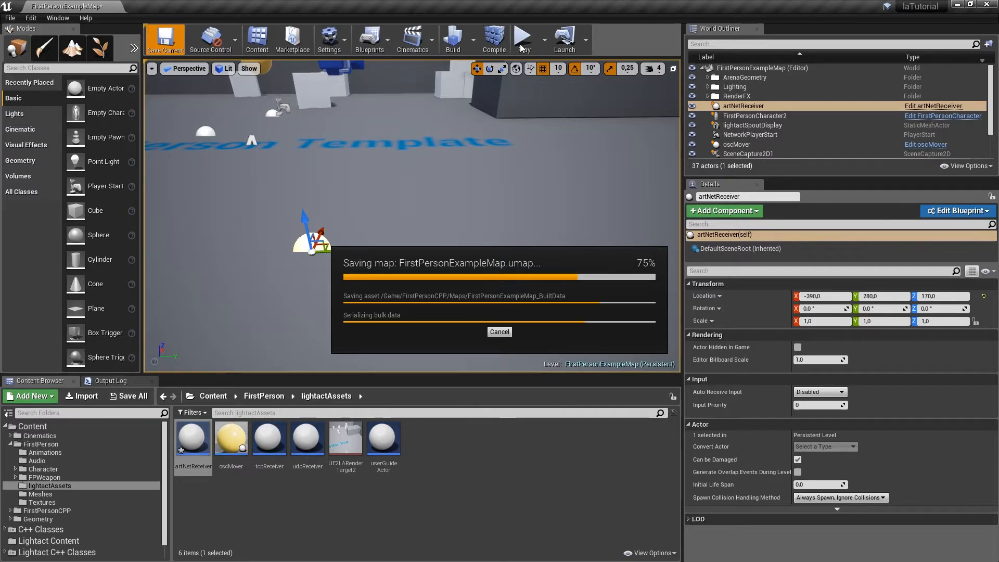
left_click(521, 38)
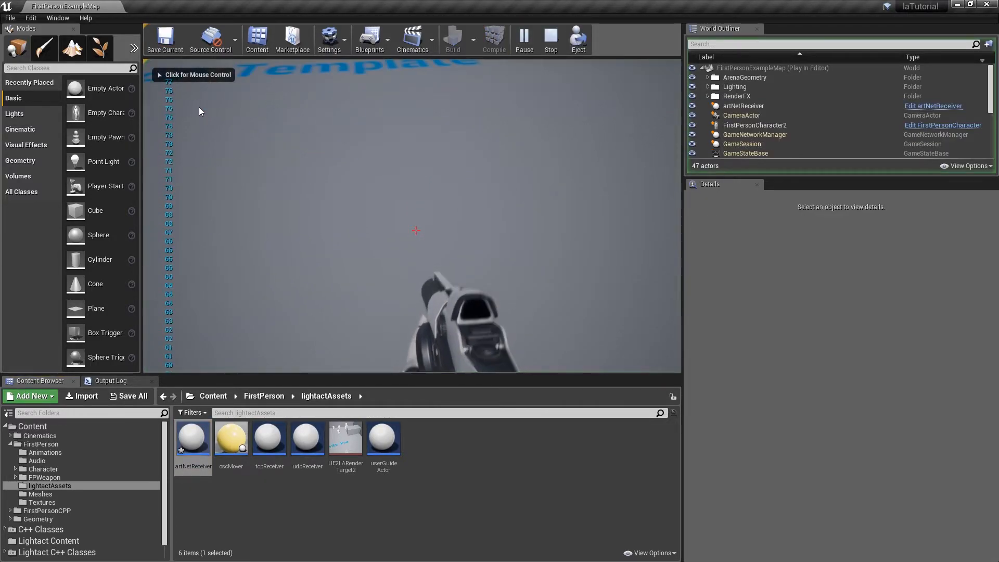